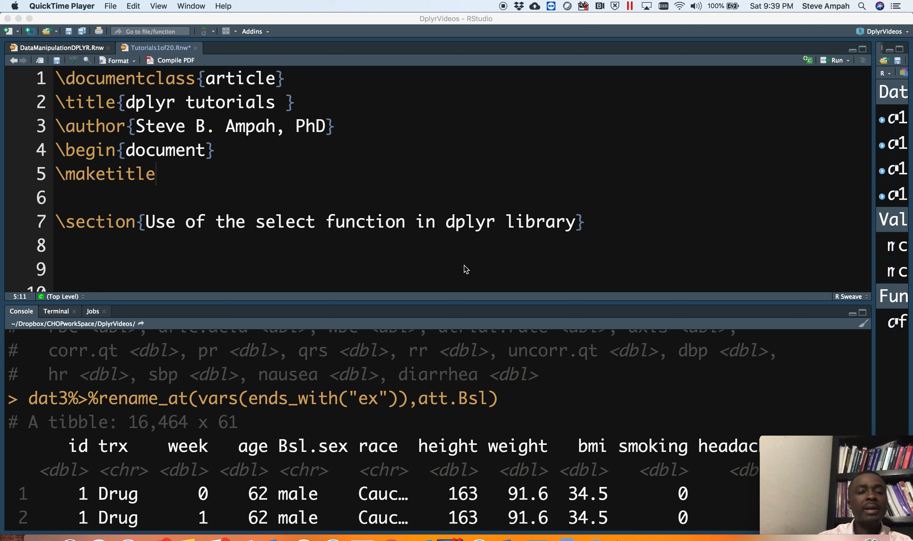
mouse_move(295, 147)
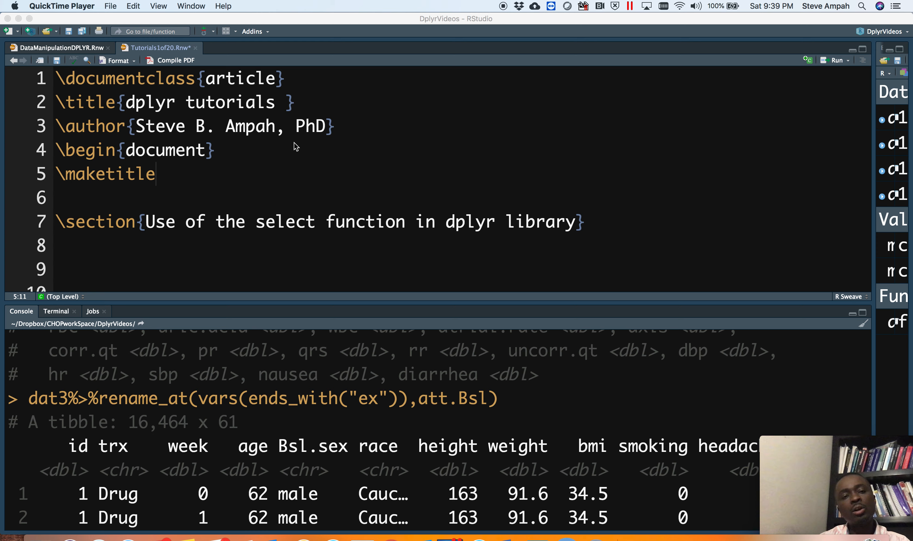
- Scroll to the first chunk that loads tidyverse, plyr, dplyr and rms
scroll("down", 3)
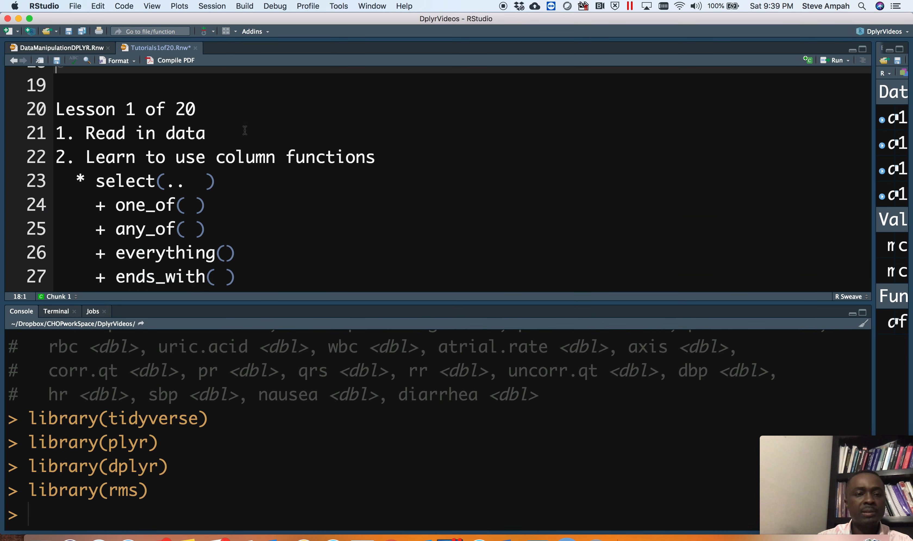
scroll("down", 3)
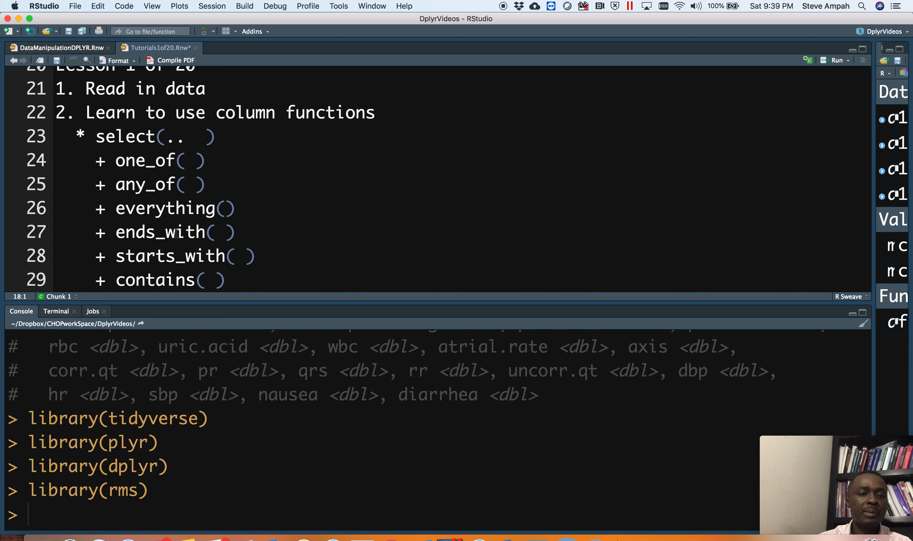
scroll("down", 3)
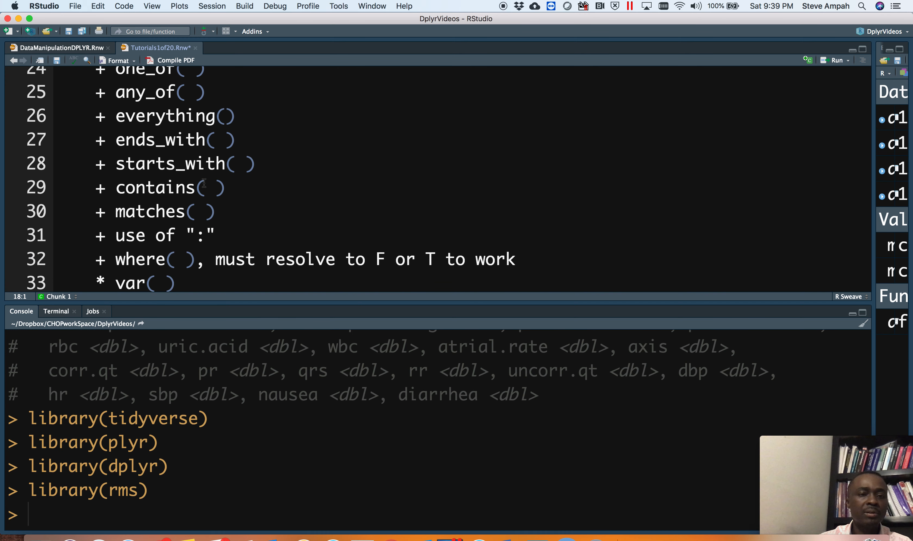
scroll("down", 3)
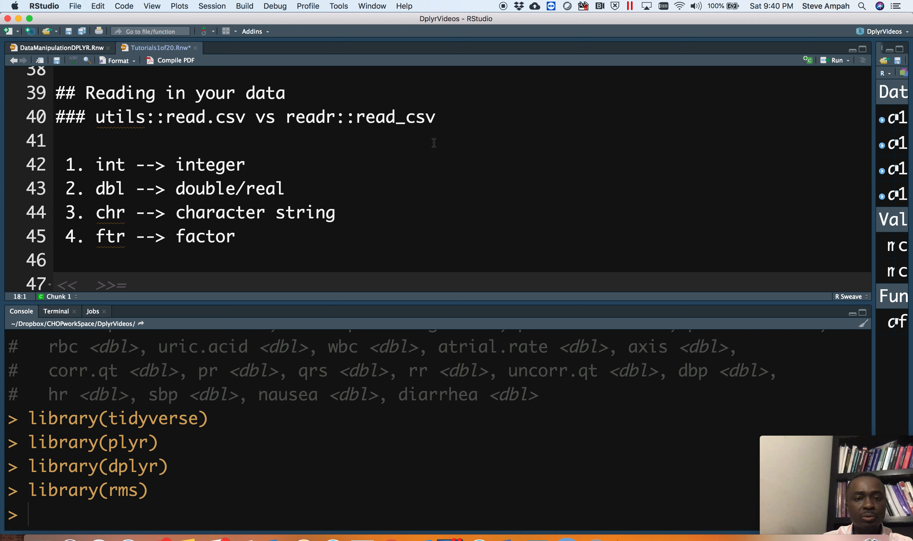
mouse_move(457, 142)
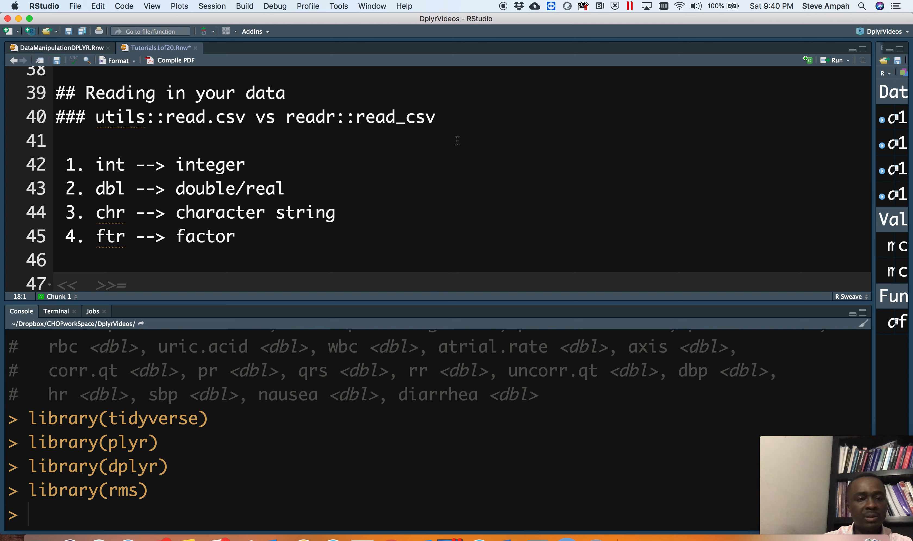
mouse_move(261, 155)
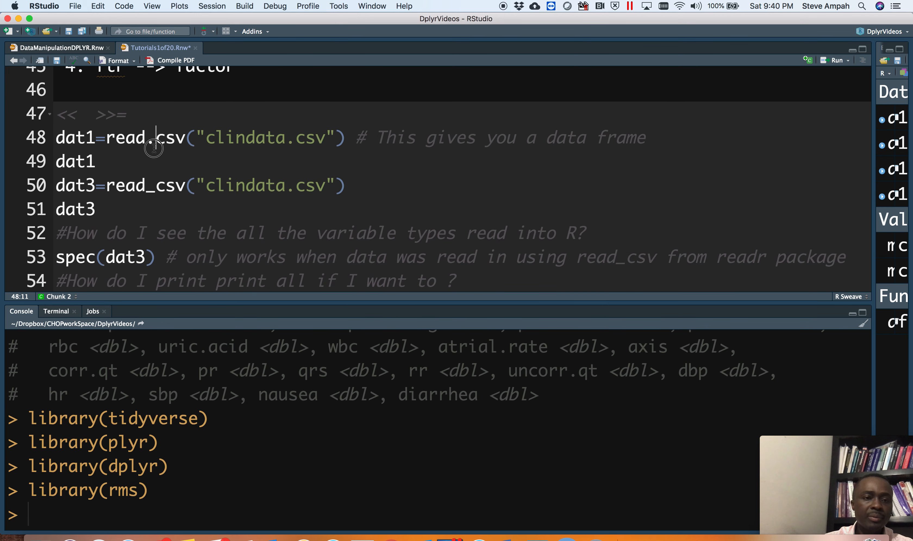
mouse_move(155, 147)
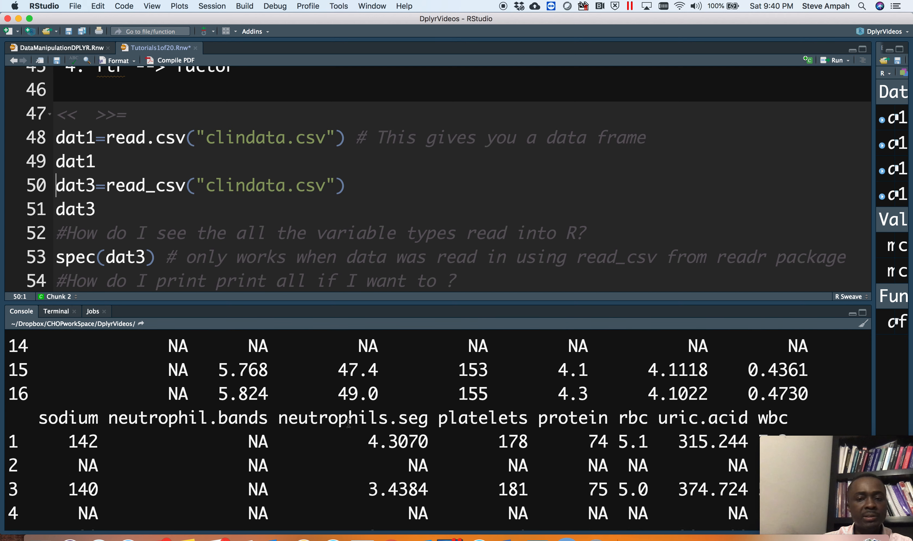
- Move to the dat3 print line after reading clindata.csv with read.csv and read_csv
scroll("down", 3)
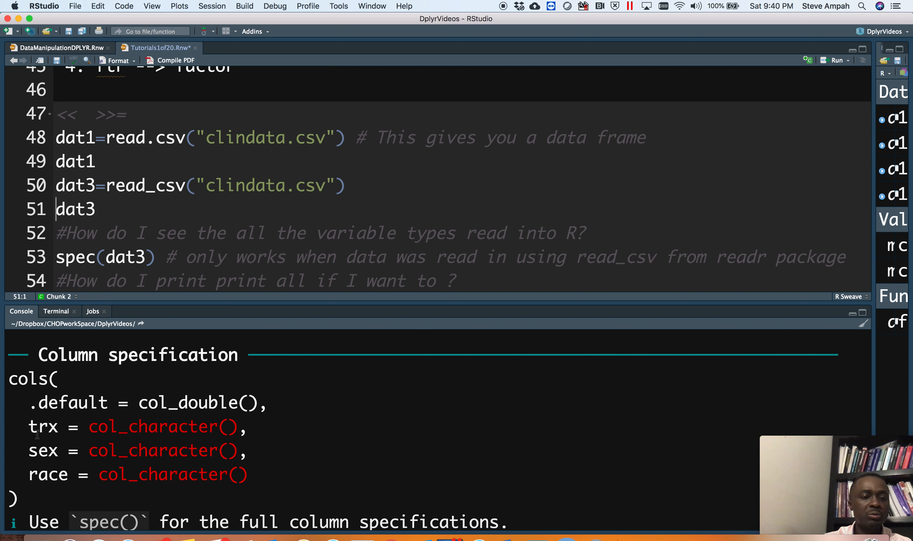
mouse_move(215, 461)
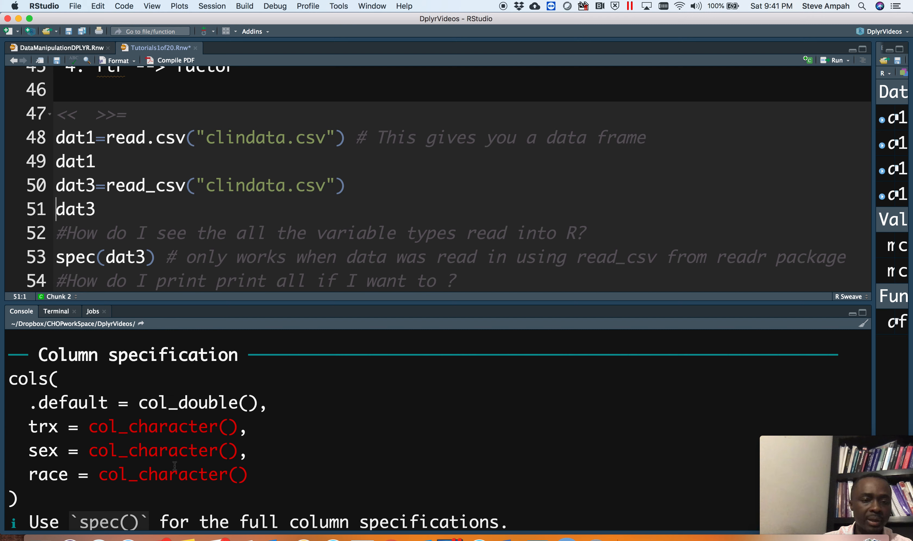
left_click(98, 208)
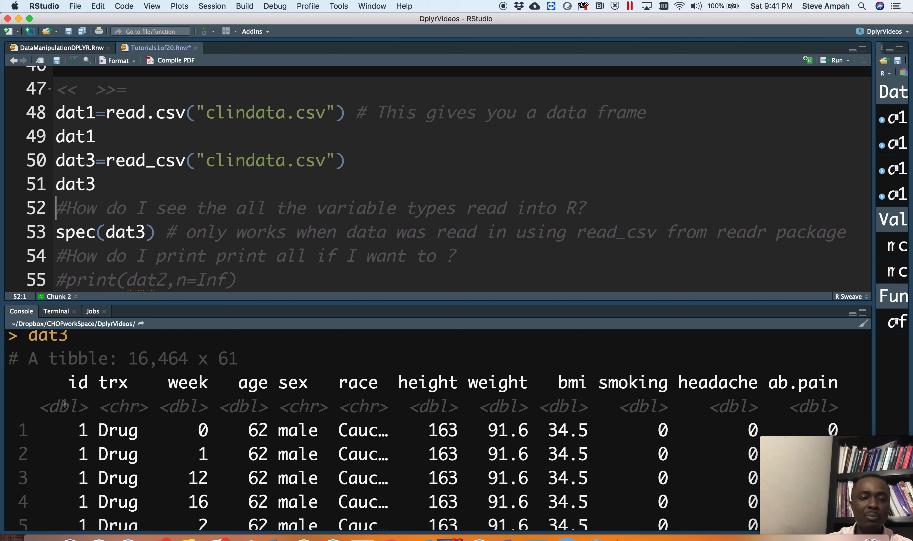
mouse_move(341, 423)
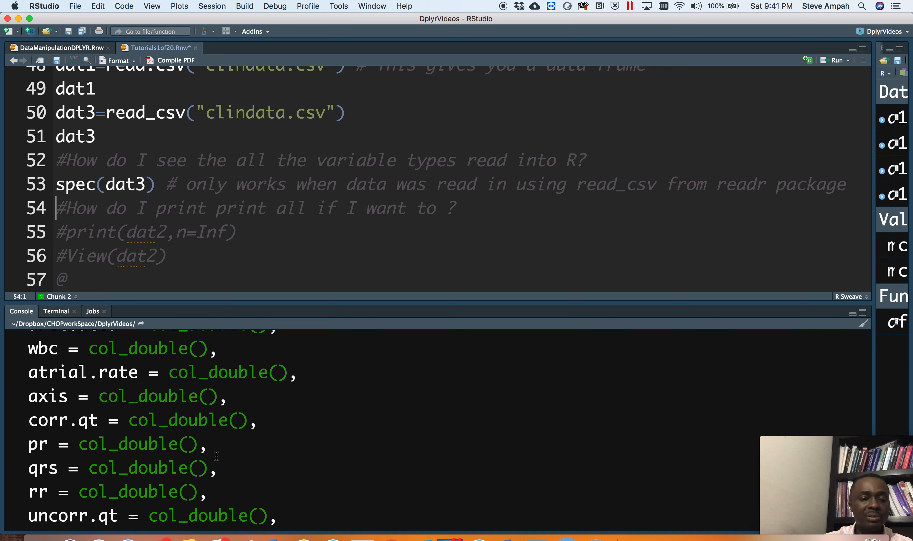
- Review the spec(dat3) output and move past the commented View line to the select() section
scroll("down", 3)
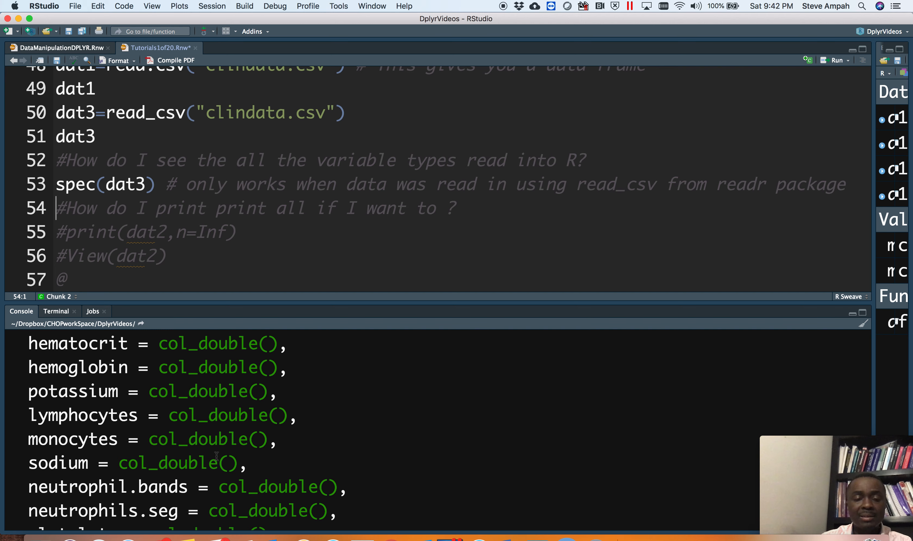
left_click(109, 256)
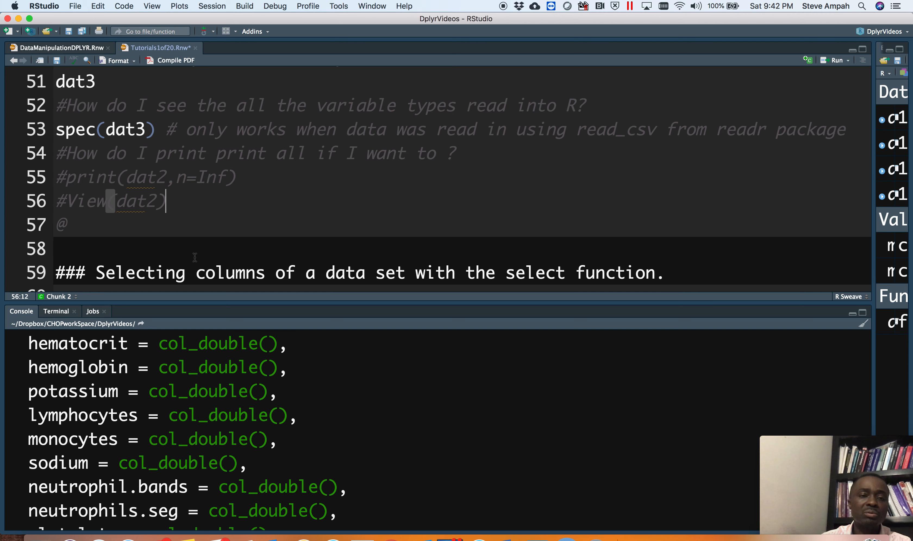
scroll("down", 3)
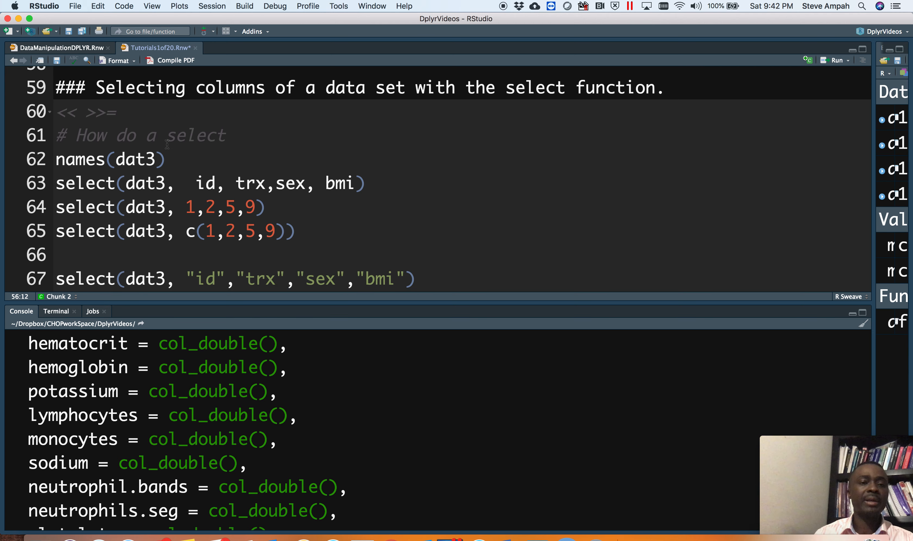
mouse_move(178, 171)
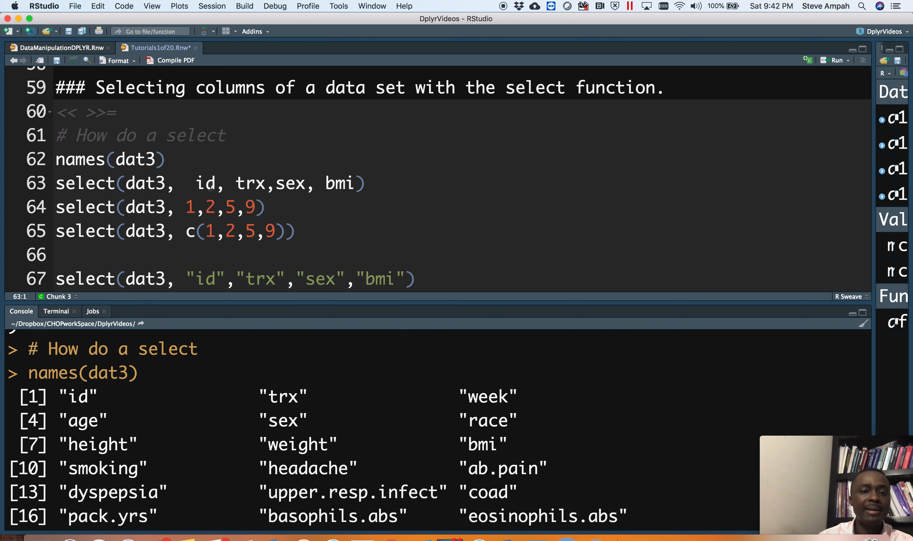
- Step through the bare-name and quoted-name select examples for id, trx, sex and bmi
left_click(358, 182)
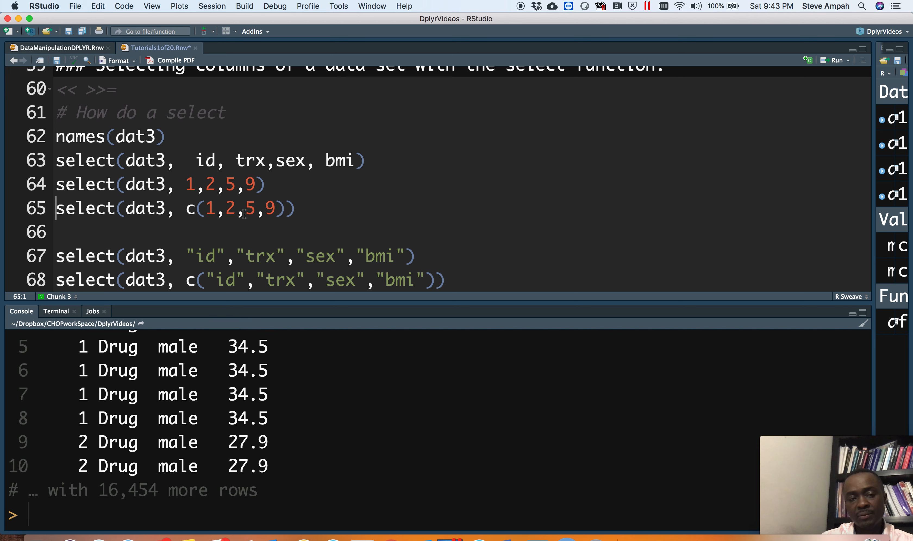
left_click(244, 208)
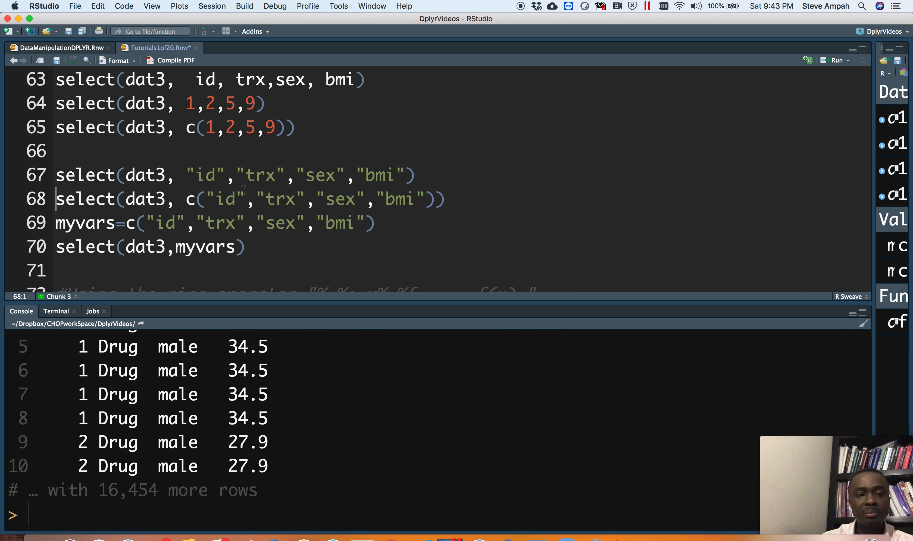
scroll("down", 3)
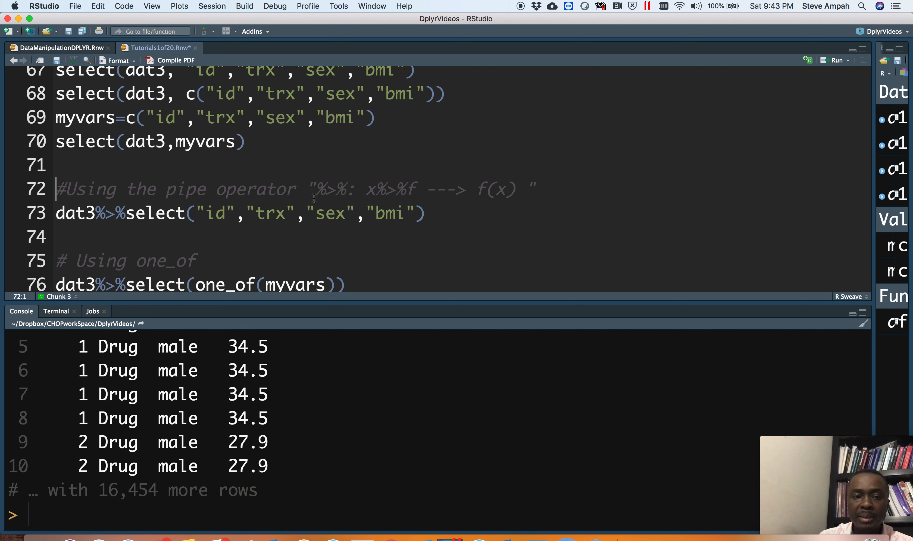
mouse_move(350, 194)
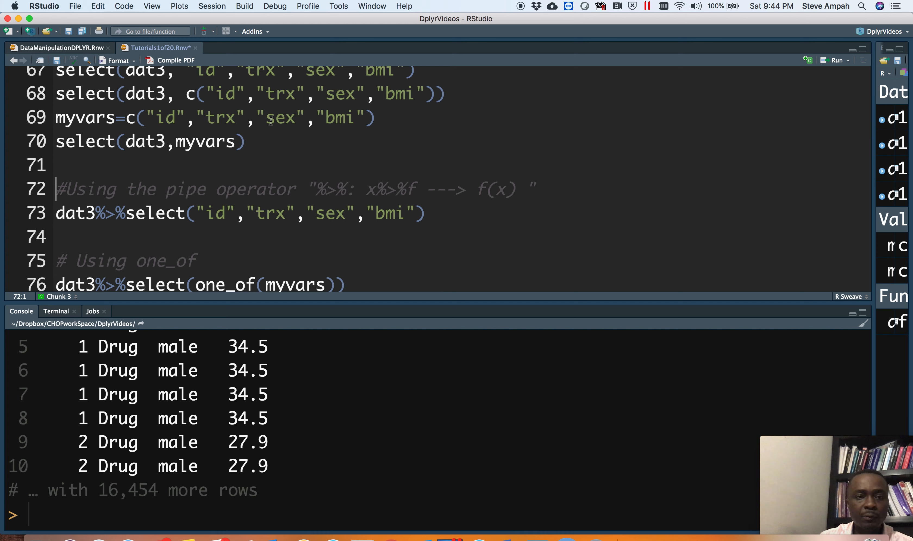
- Move from the piped select of id, trx, sex, bmi down to the one_of example
left_click(305, 213)
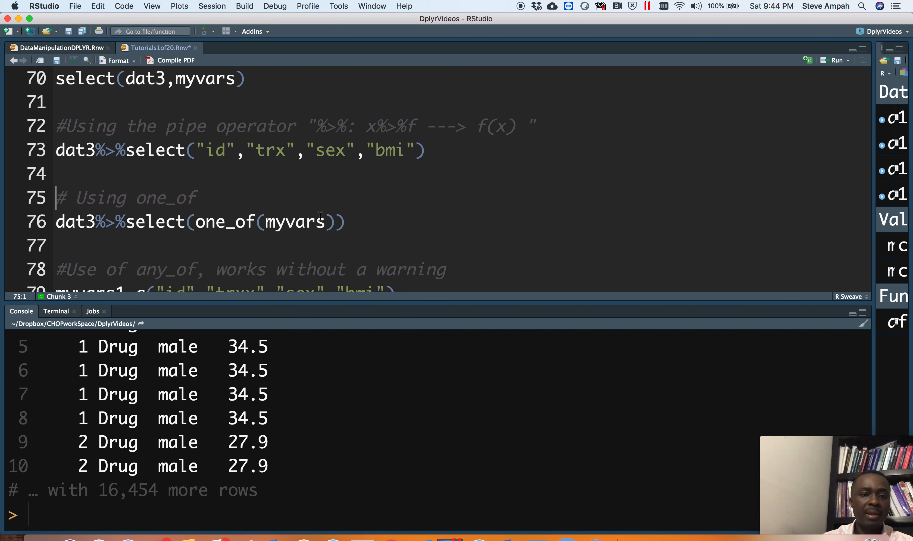
scroll("down", 3)
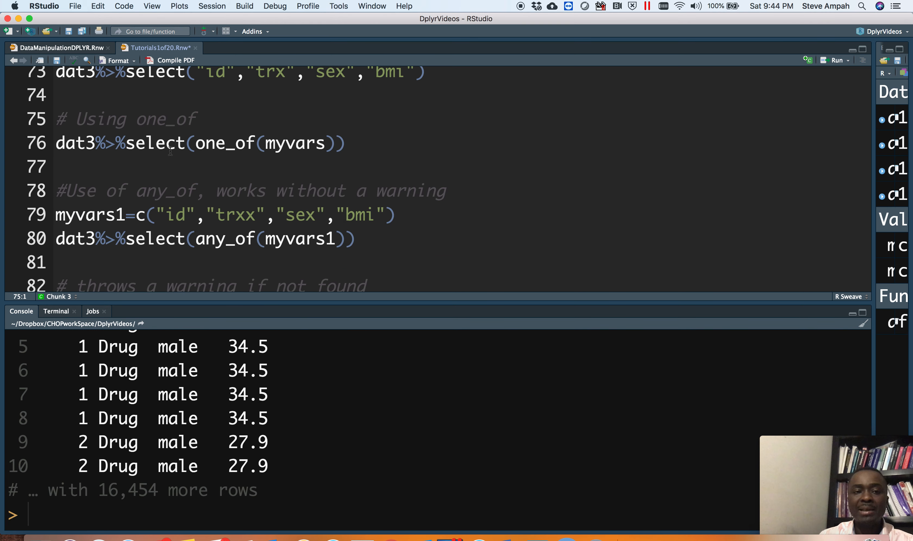
mouse_move(229, 150)
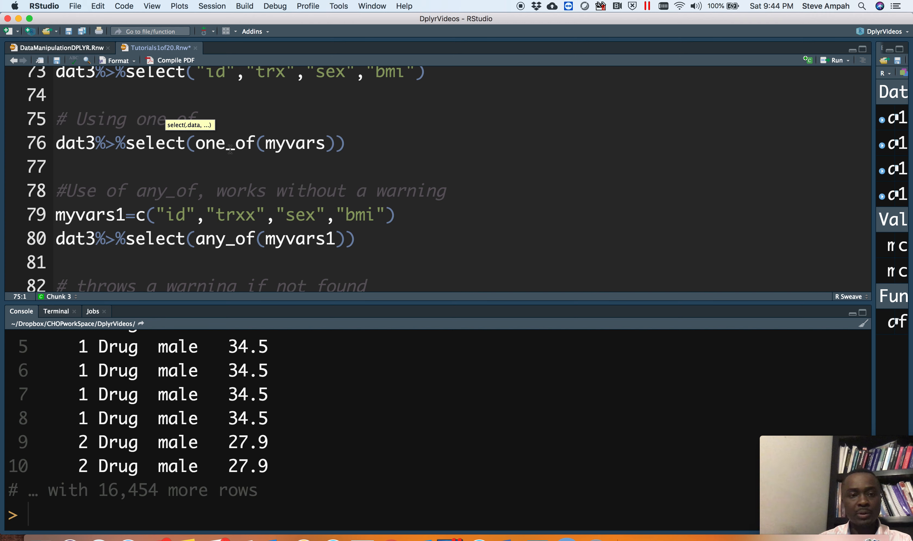
- Go to the any_of selection code and edit the misspelled trxx name in myvars1
left_click(58, 191)
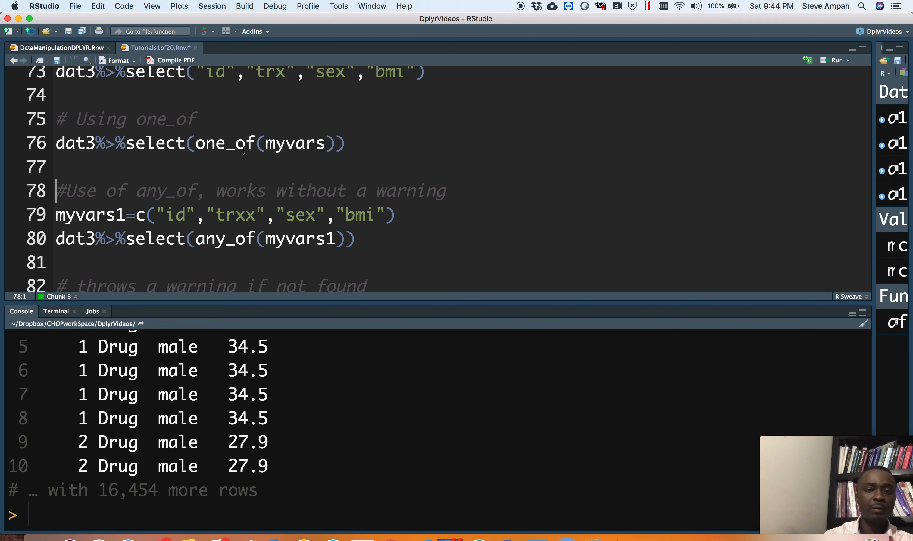
mouse_move(292, 144)
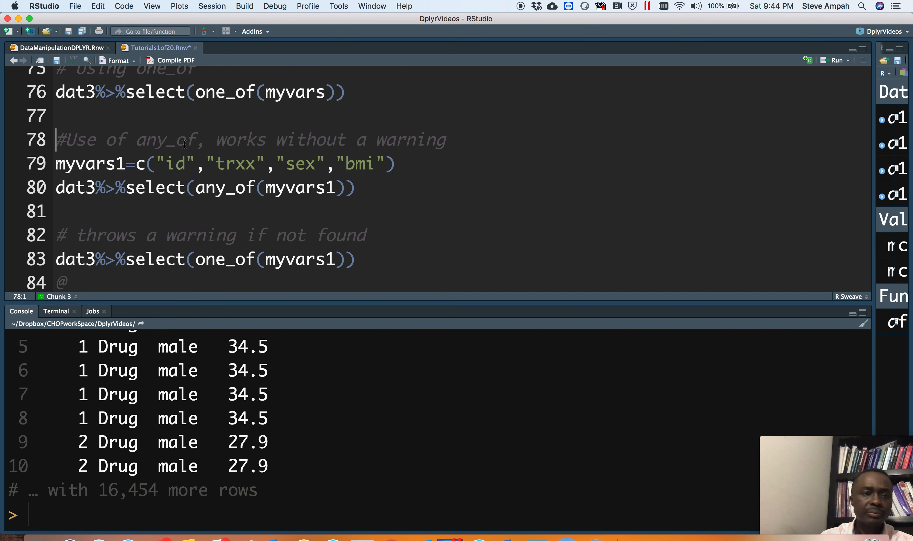
left_click(156, 164)
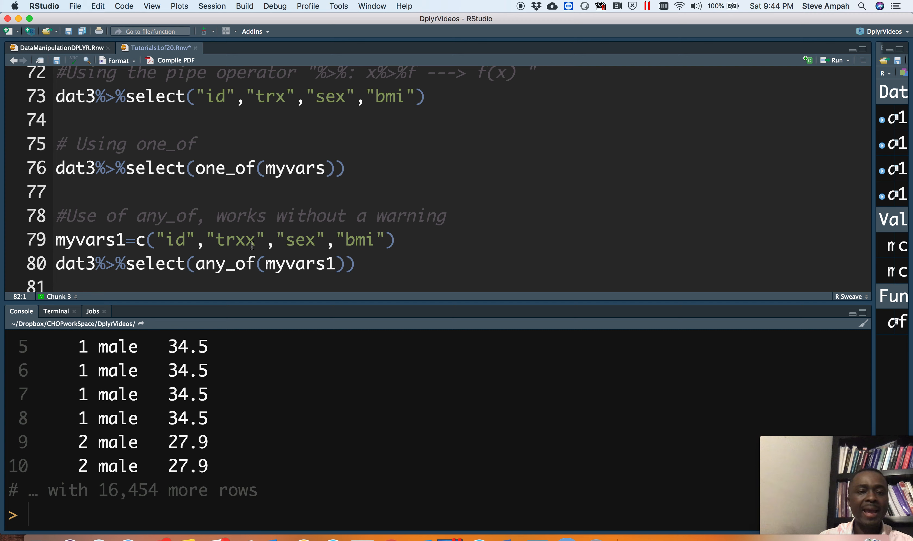
left_click(245, 240)
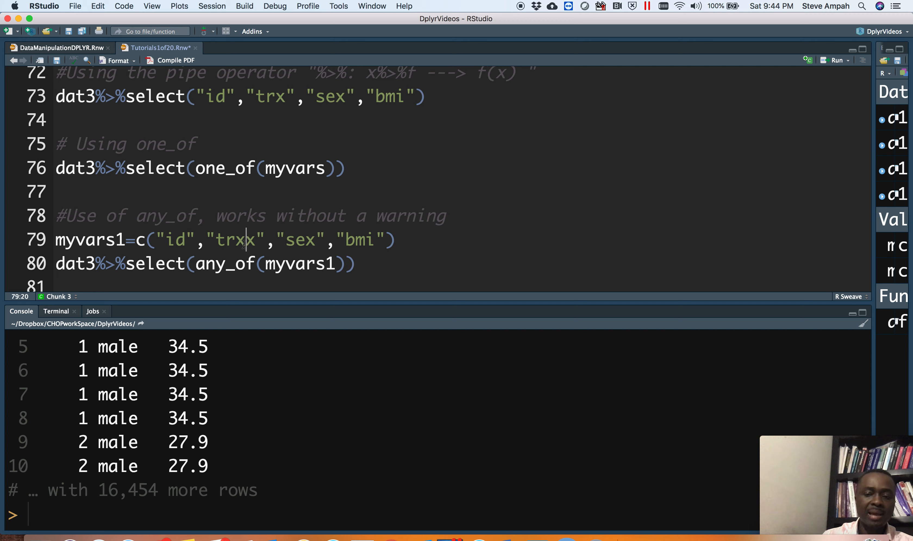
key("backspace")
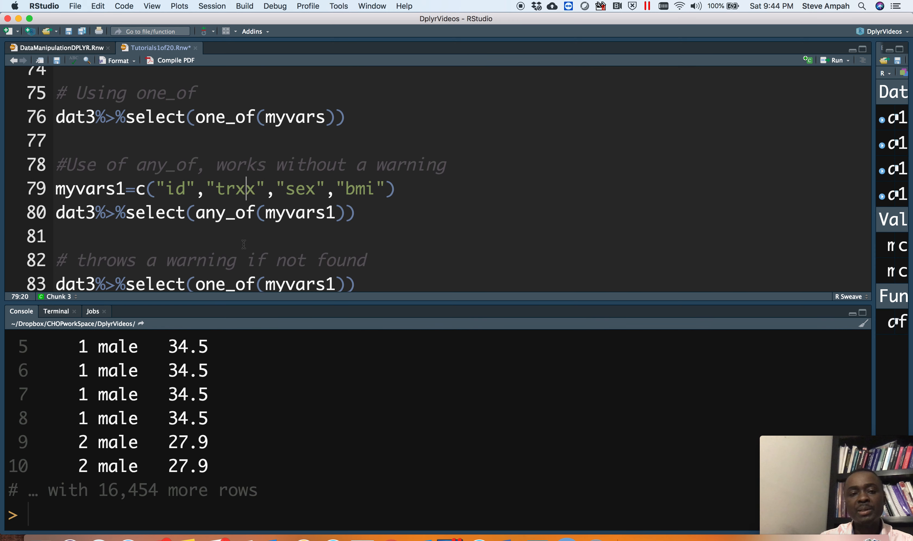
scroll("down", 3)
type("1")
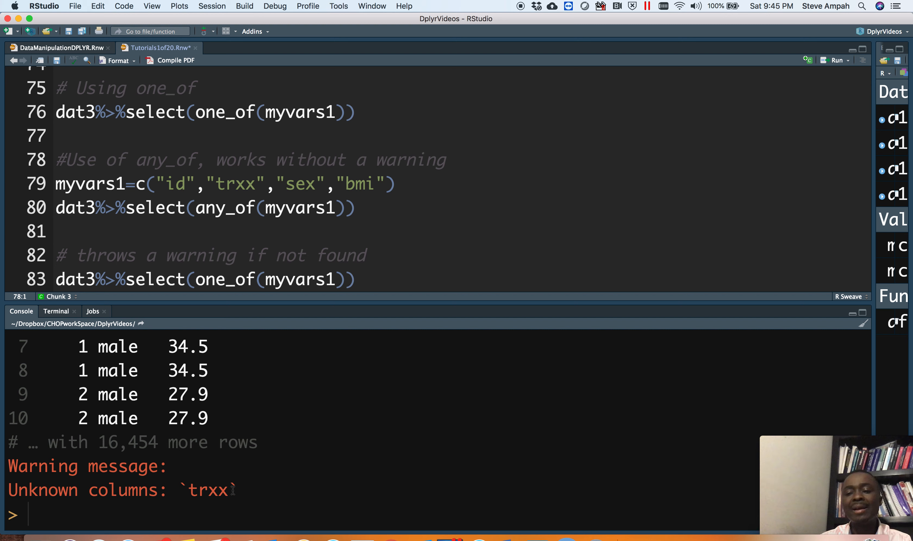
mouse_move(385, 223)
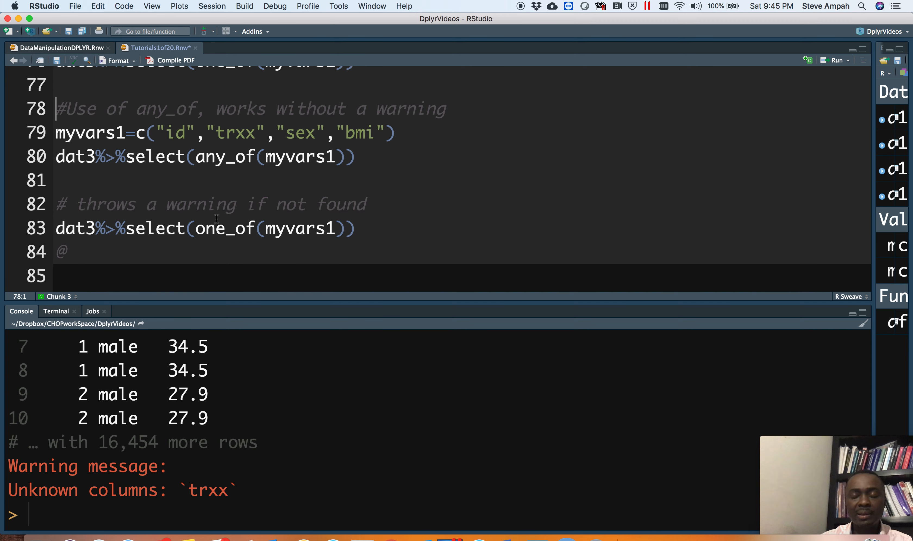
mouse_move(224, 228)
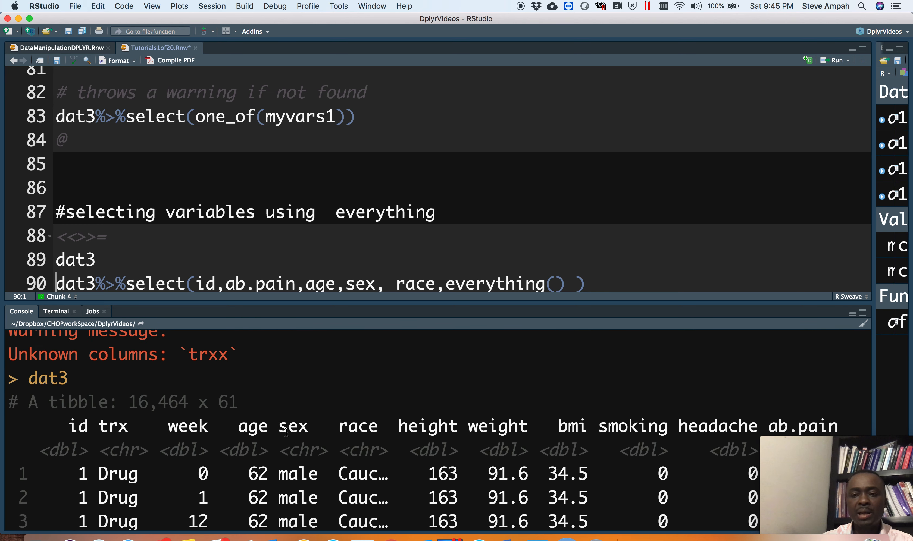
- Retype the parentheses on everything() in the select reordering id, ab.pain, age, sex, race first
scroll("down", 3)
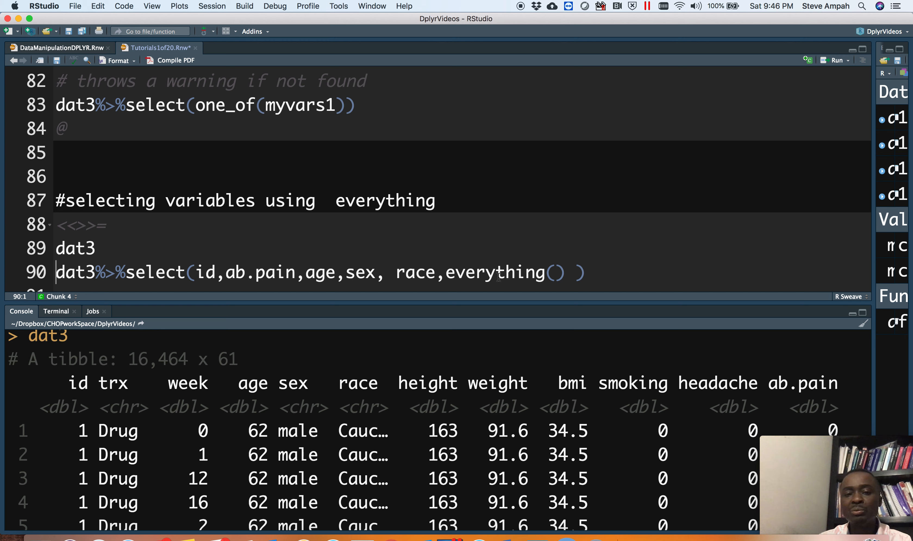
mouse_move(498, 272)
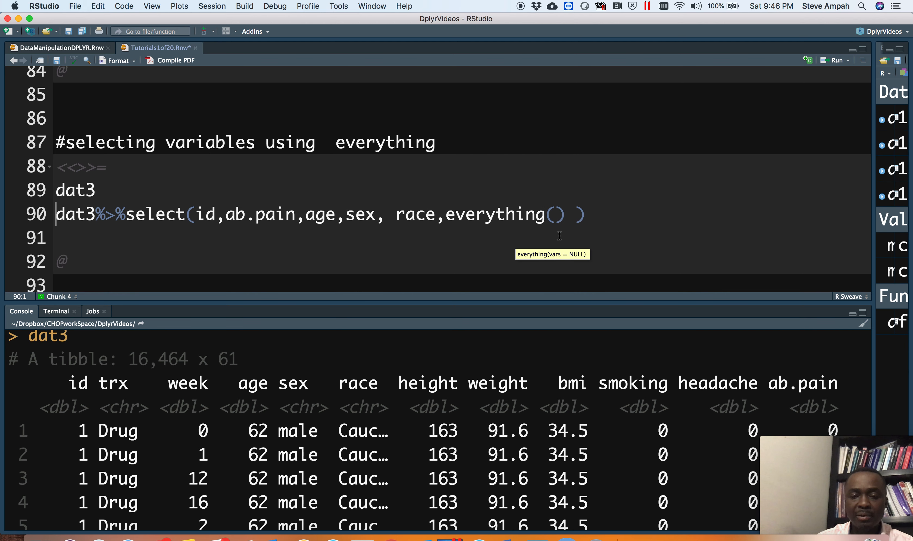
left_click(554, 214)
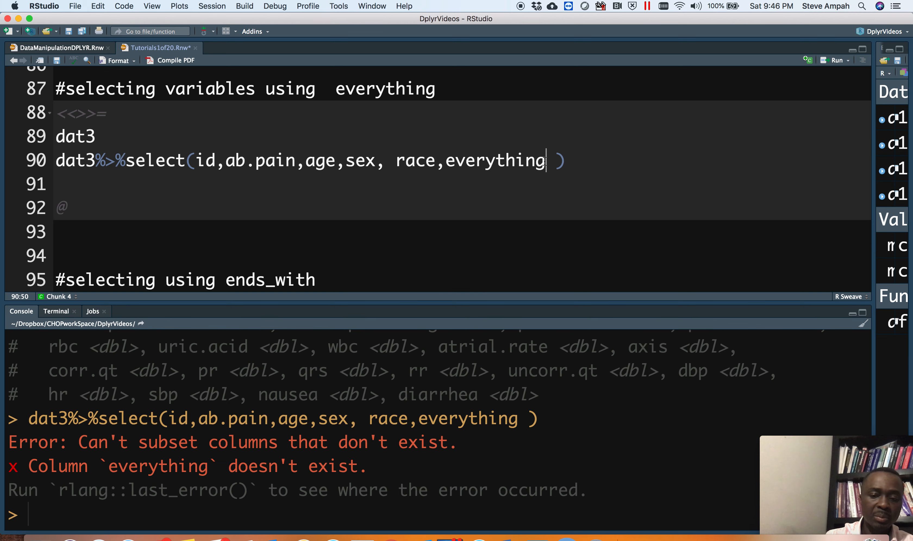
type("()")
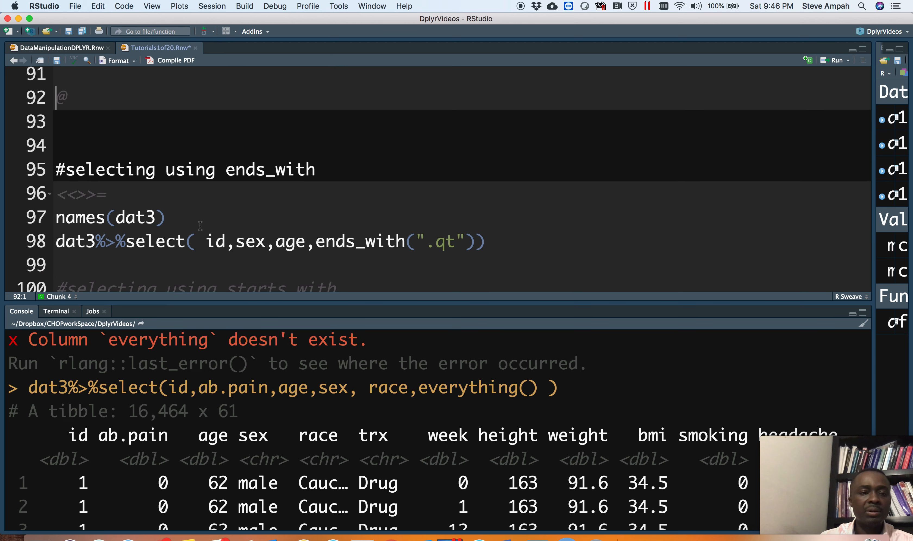
scroll("down", 3)
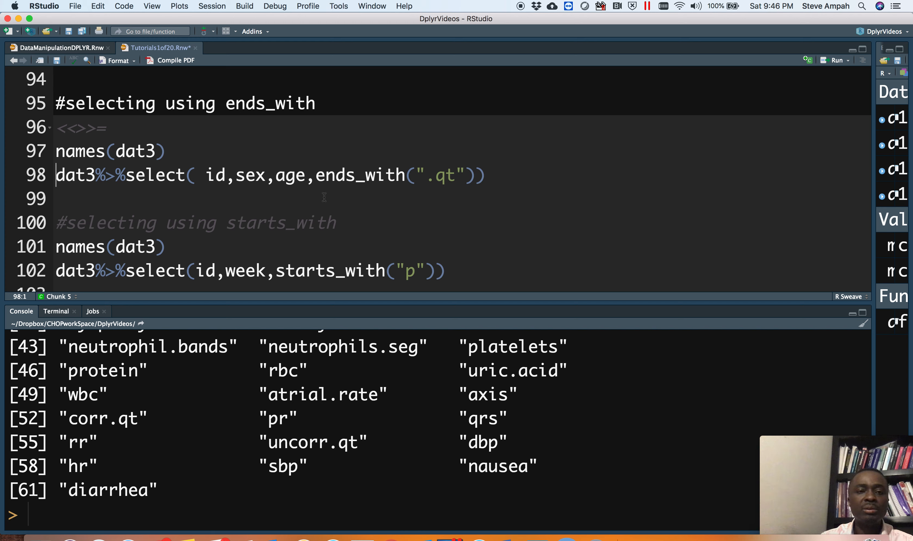
mouse_move(318, 175)
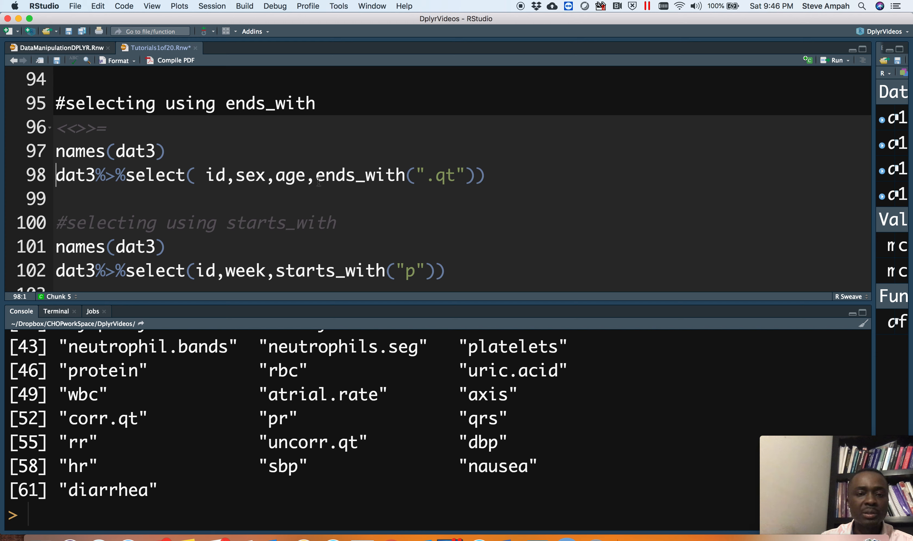
mouse_move(318, 182)
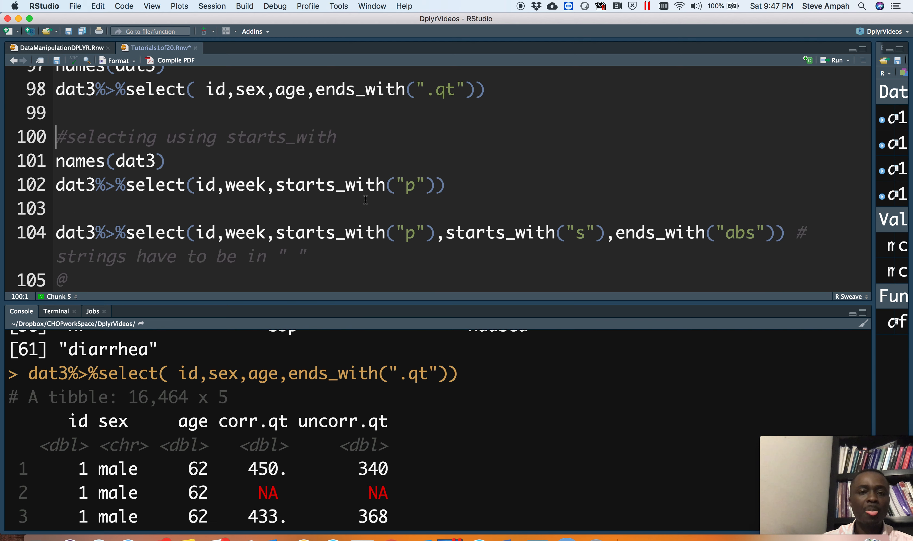
- Move to the starts_with("p") selection line after the ends_with(".qt") result
left_click(347, 185)
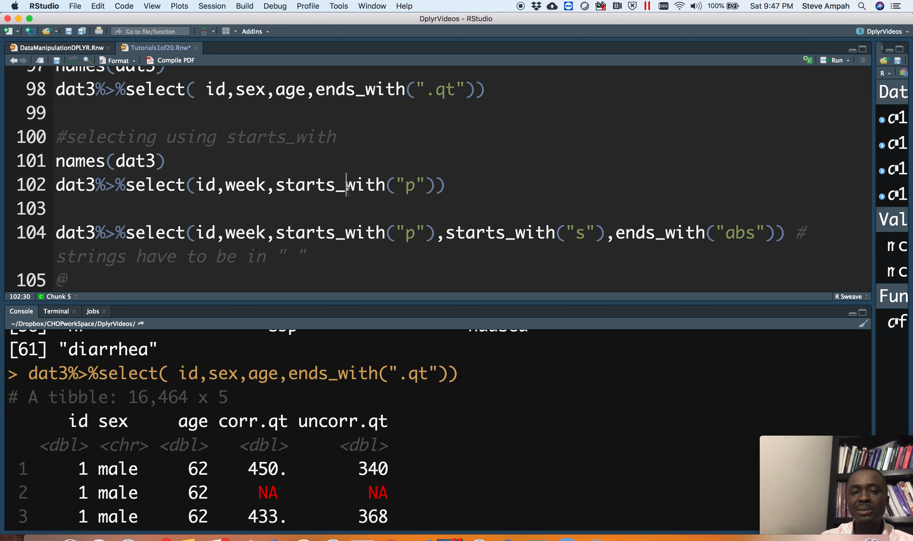
mouse_move(346, 185)
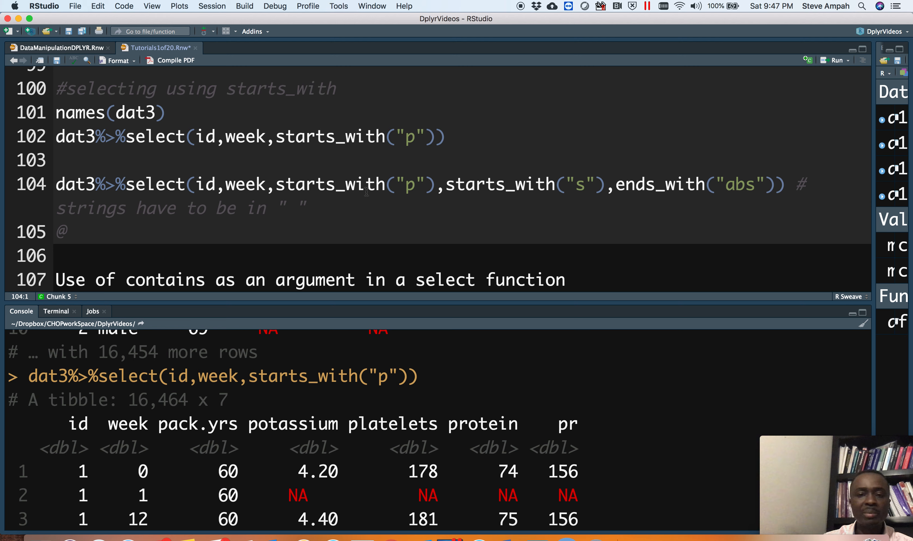
mouse_move(366, 194)
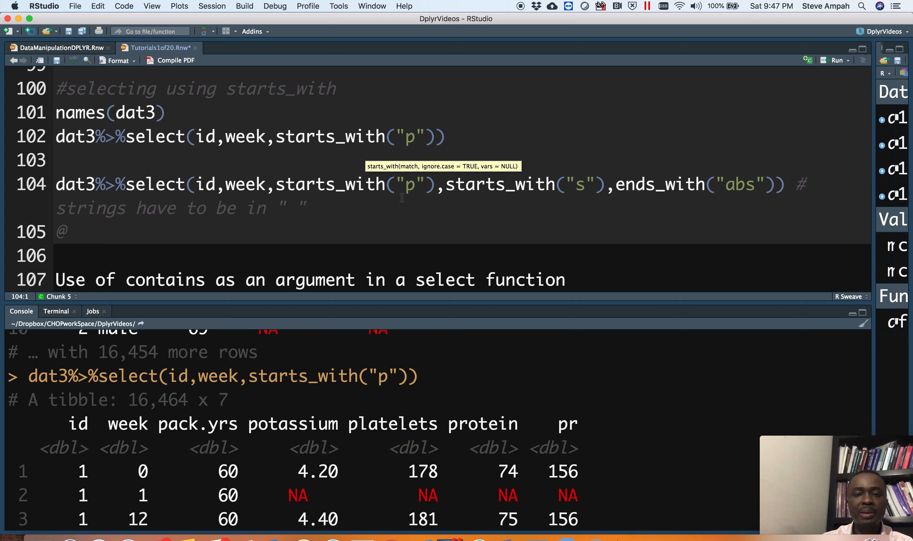
mouse_move(521, 201)
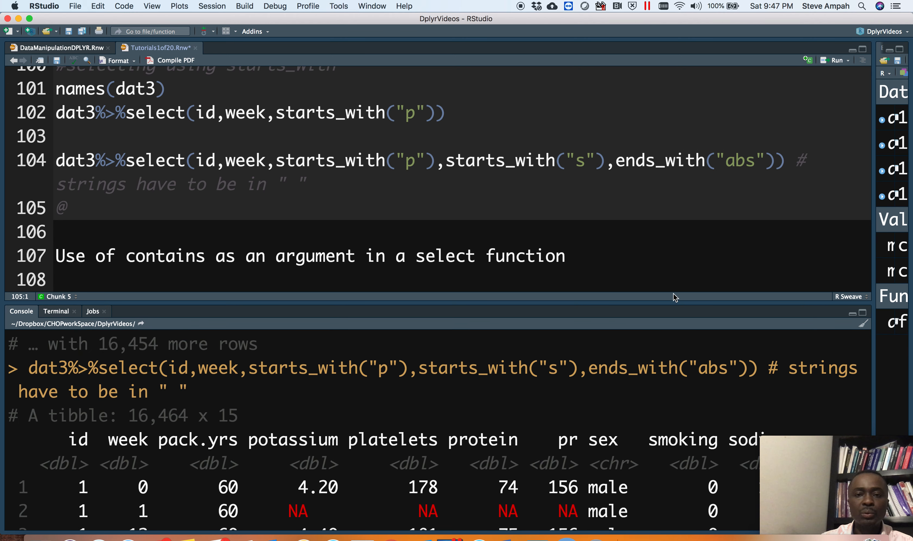
mouse_move(570, 353)
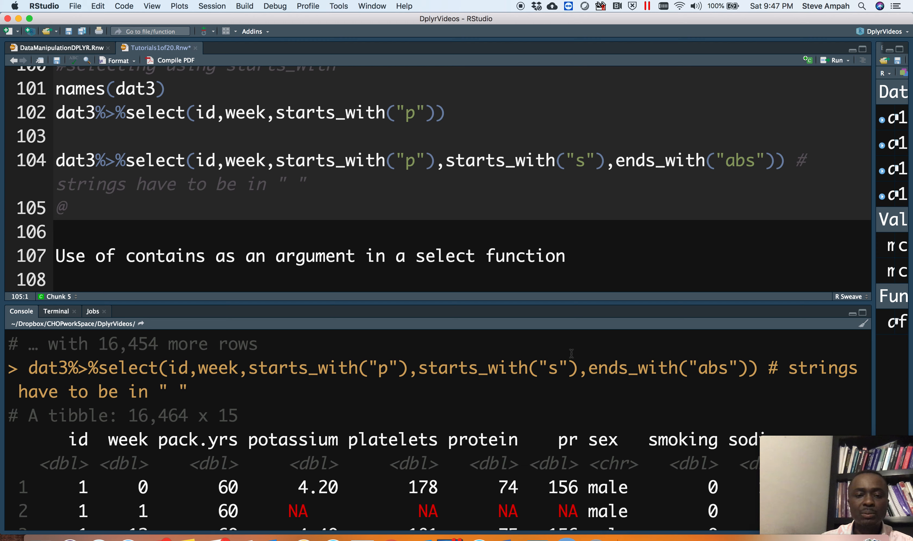
mouse_move(682, 448)
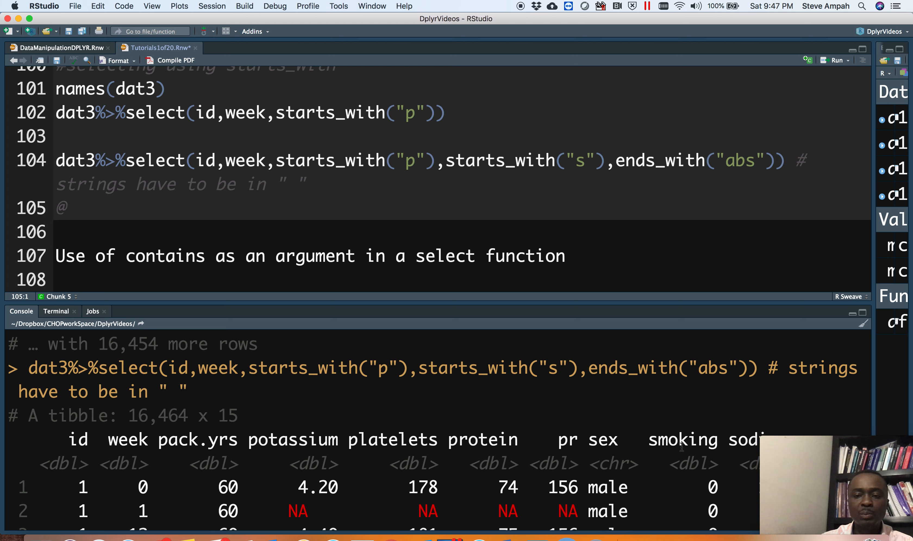
mouse_move(709, 180)
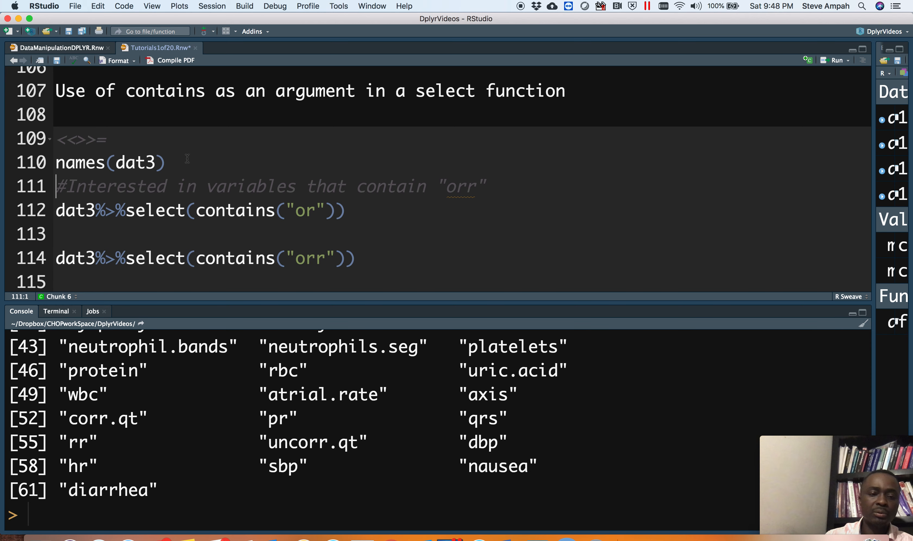
mouse_move(198, 401)
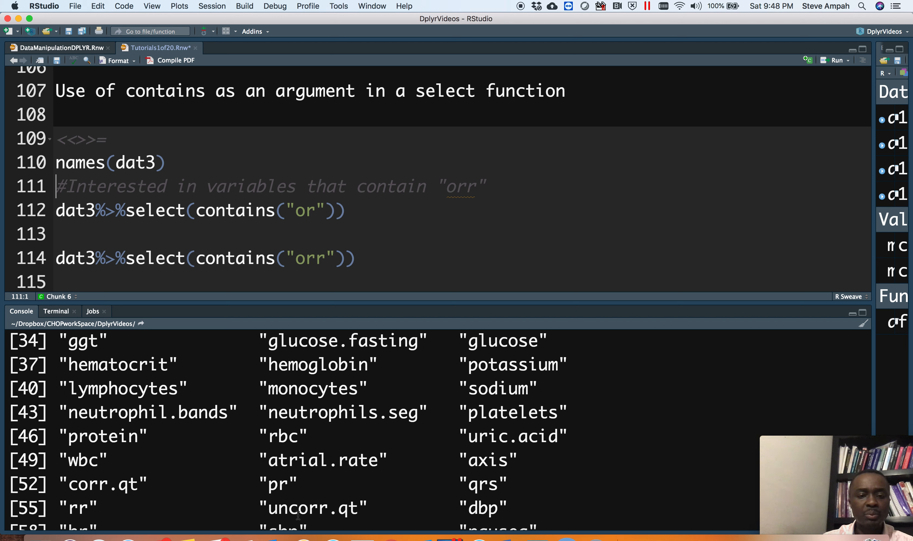
- Work down through the contains("or")/("orr") selects to the matches("chloride") line
scroll("down", 3)
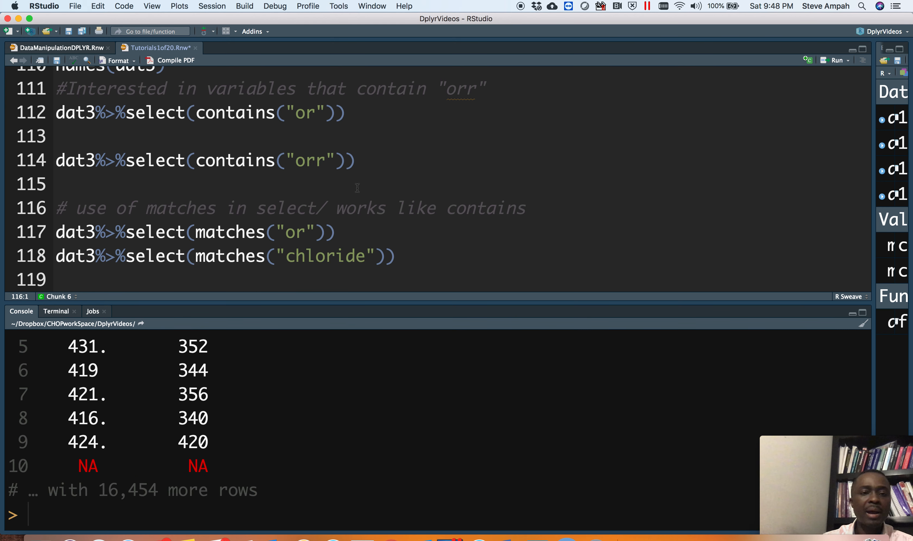
scroll("down", 3)
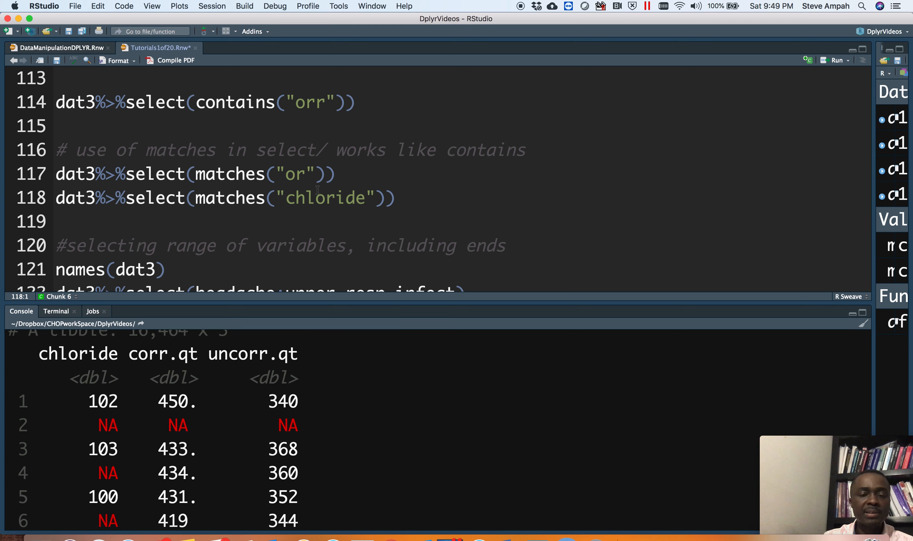
left_click(407, 198)
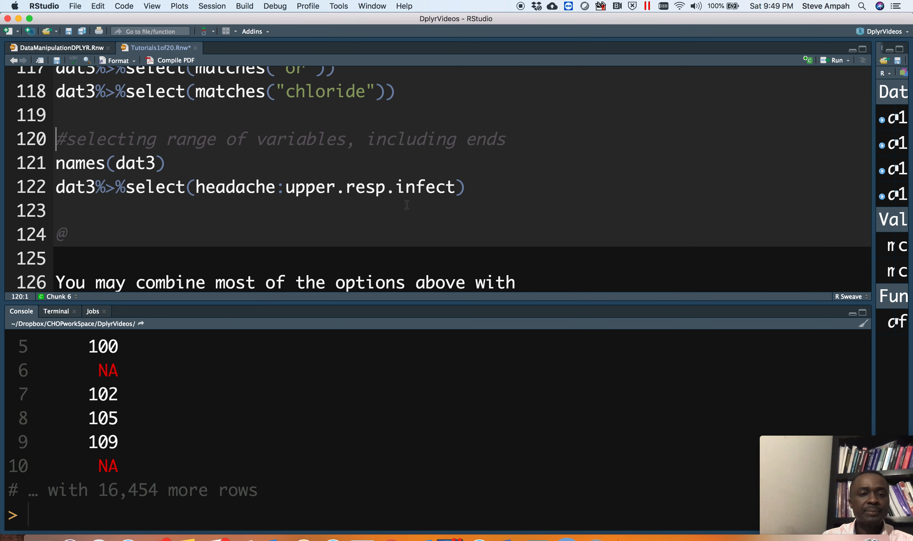
- Run dat3%>%select(headache:upper.resp.infect) and review the 16,464 x 4 tibble output
scroll("down", 3)
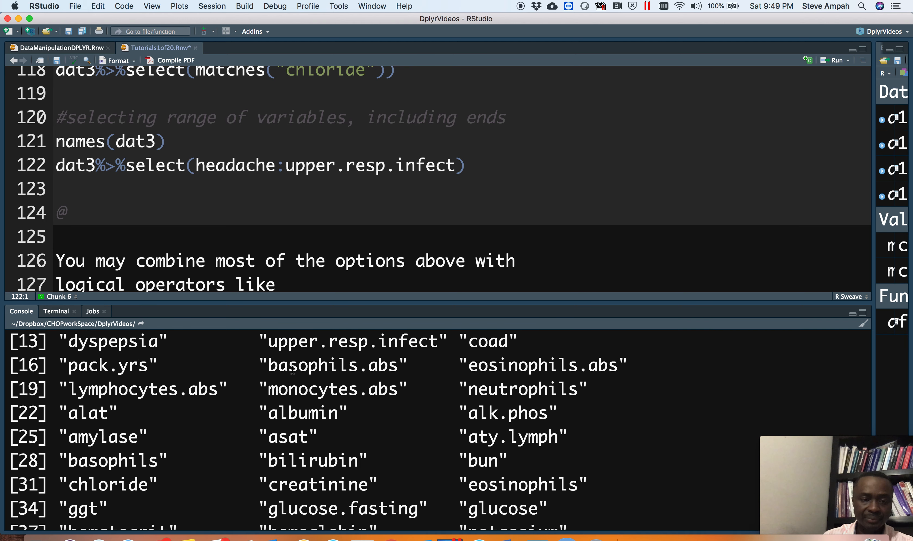
scroll("up", 3)
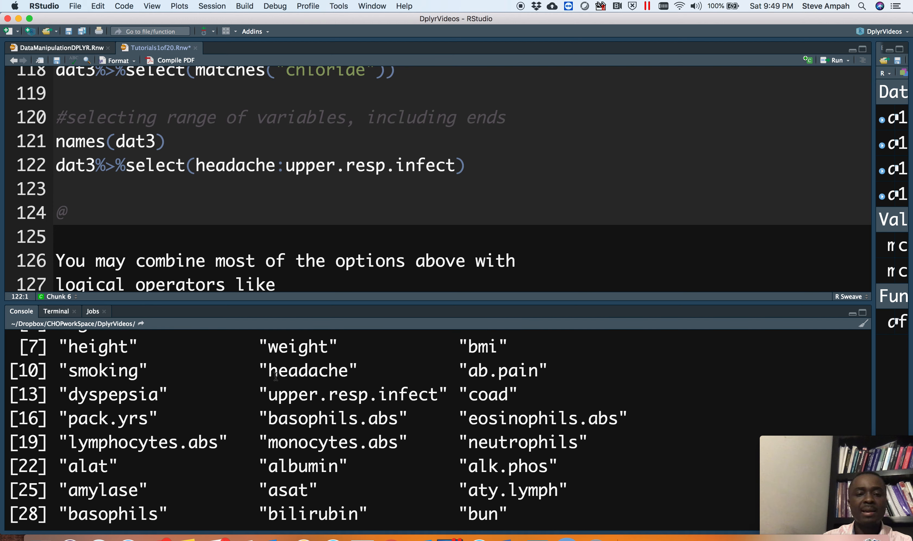
mouse_move(120, 395)
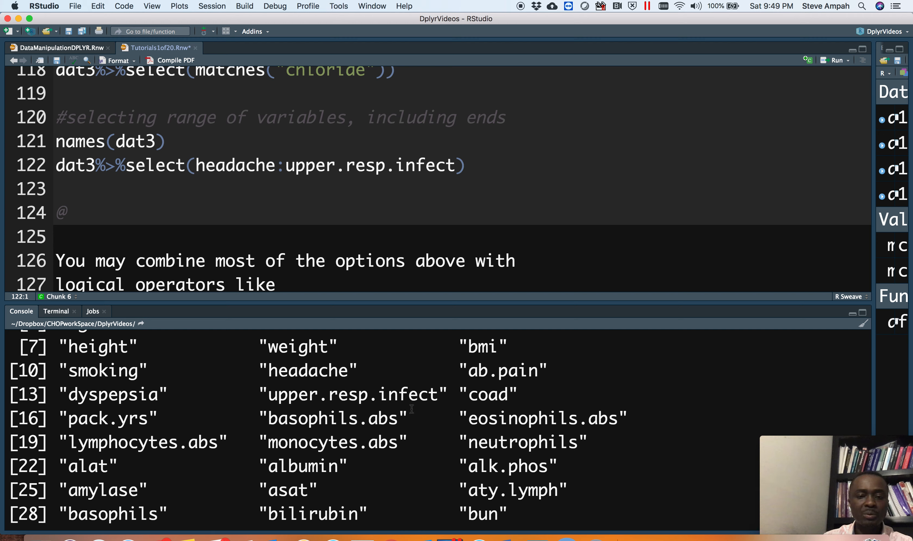
mouse_move(239, 196)
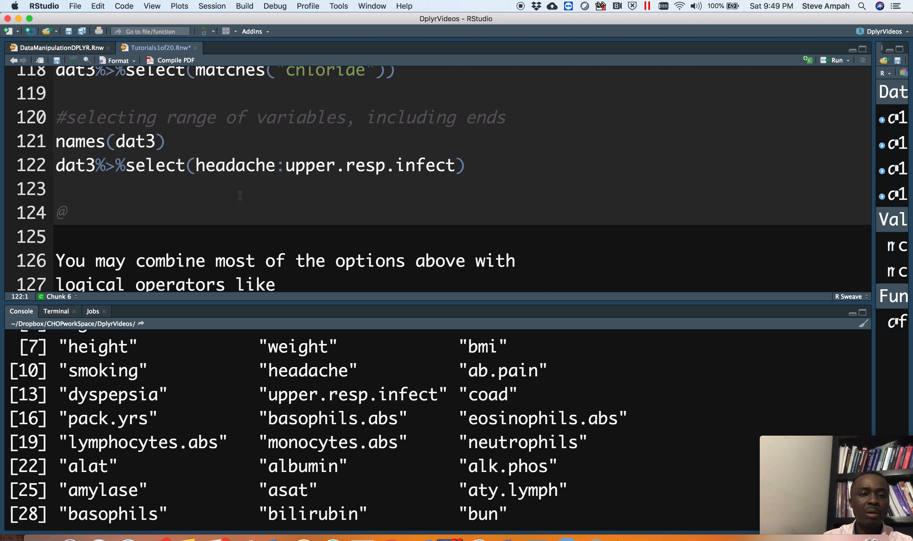
mouse_move(275, 176)
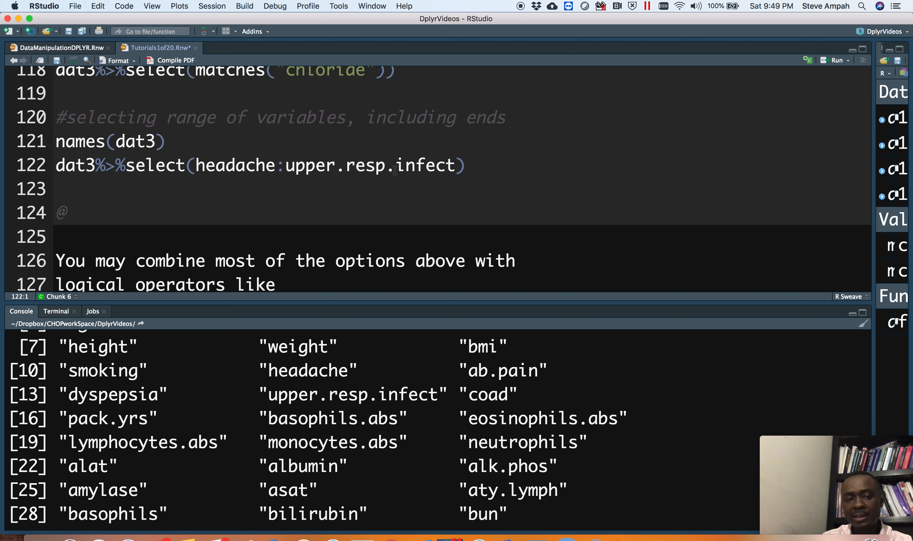
left_click(425, 165)
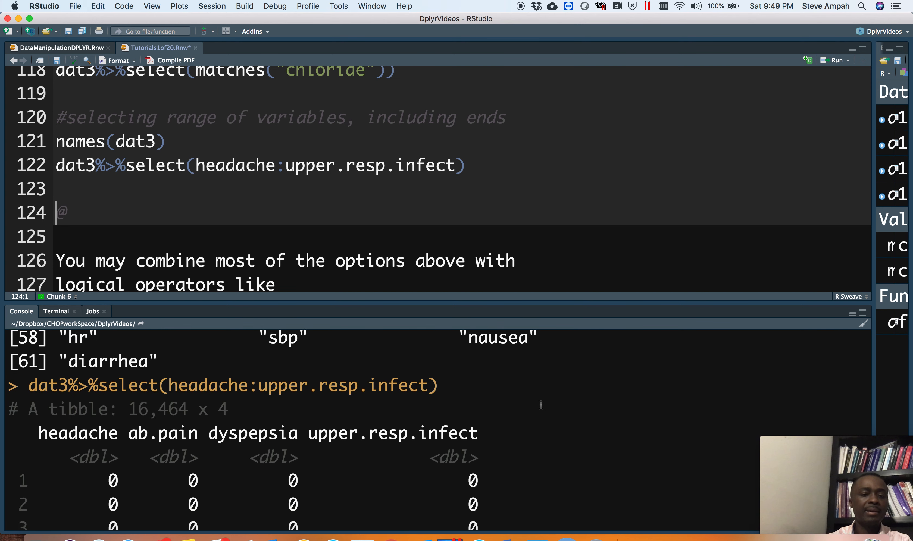
scroll("down", 3)
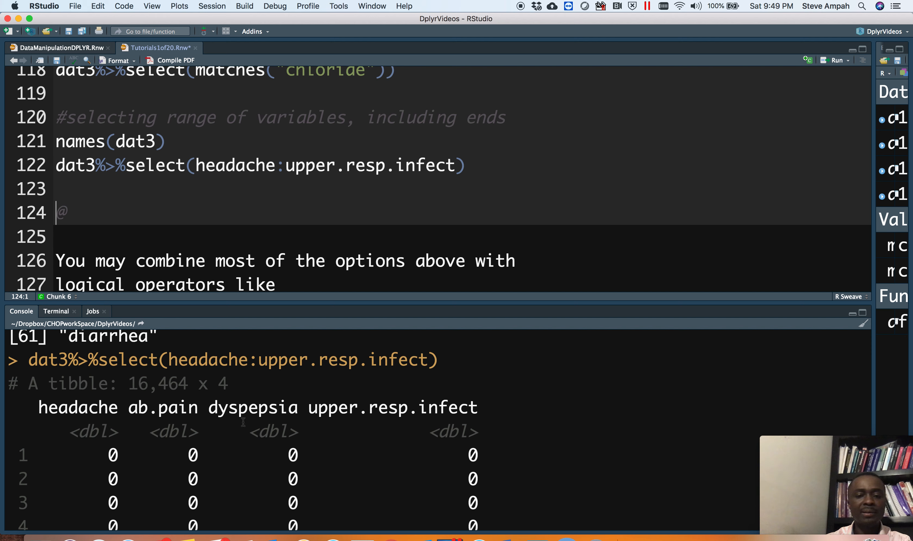
mouse_move(118, 425)
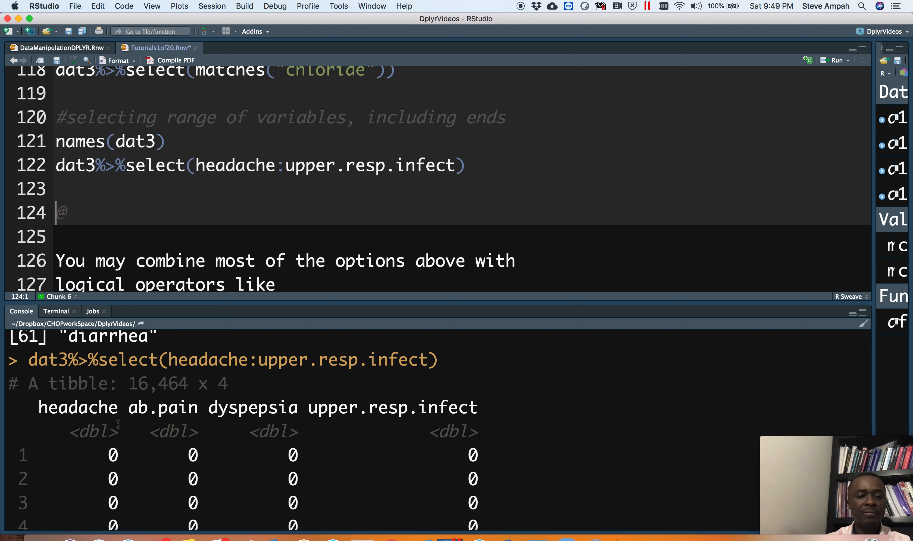
mouse_move(432, 433)
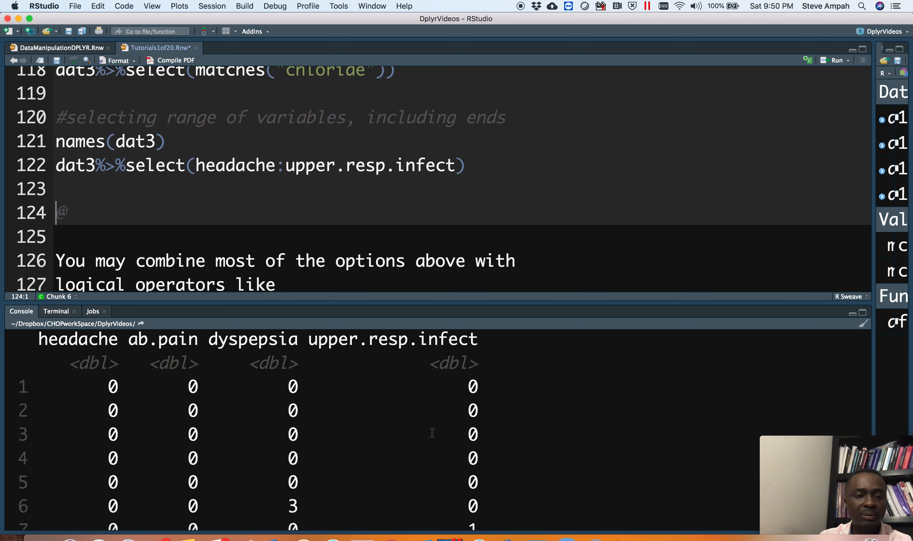
scroll("down", 3)
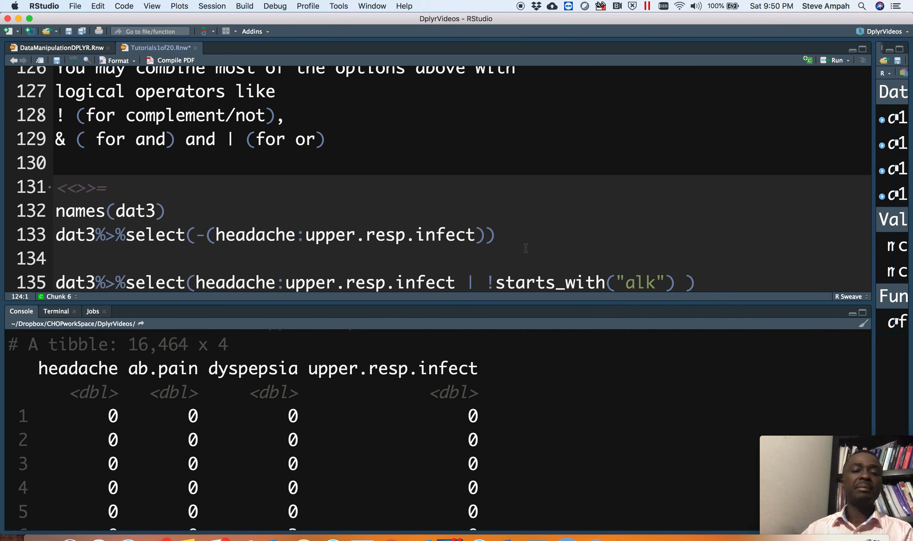
- Negate the headache:upper.resp.infect range with ! instead of - and run the selection on line 133
scroll("down", 3)
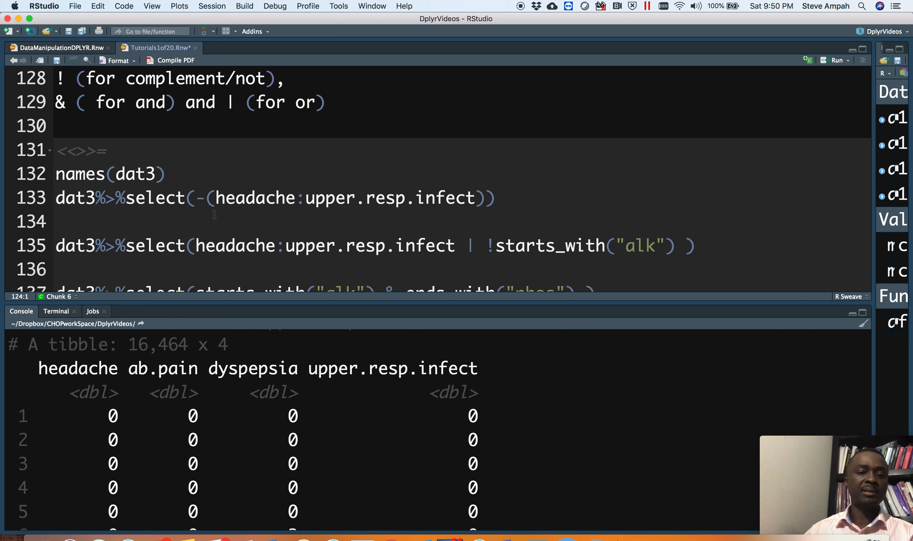
left_click(205, 198)
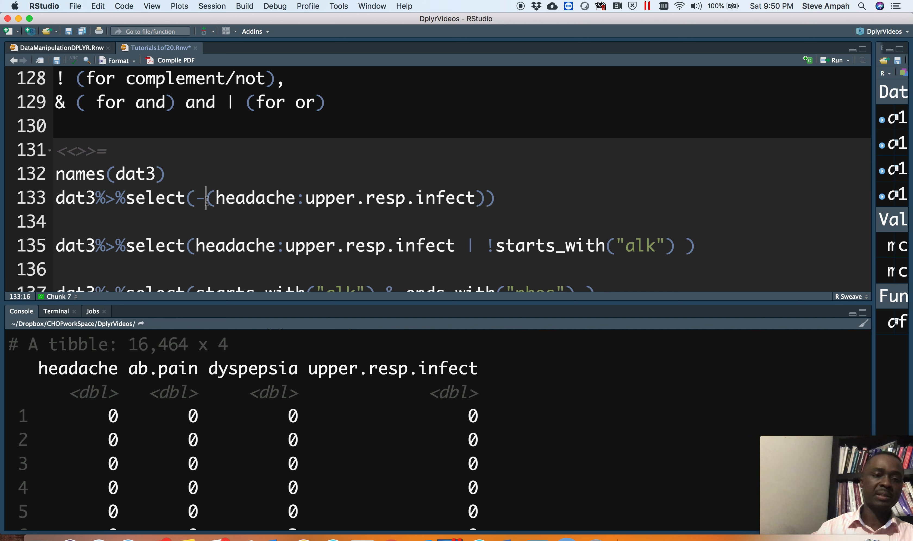
key("backspace")
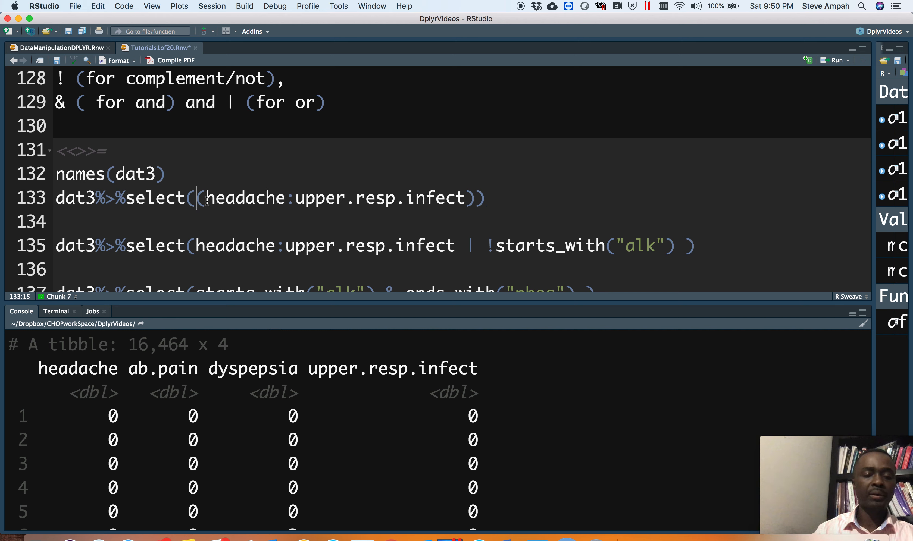
type("!")
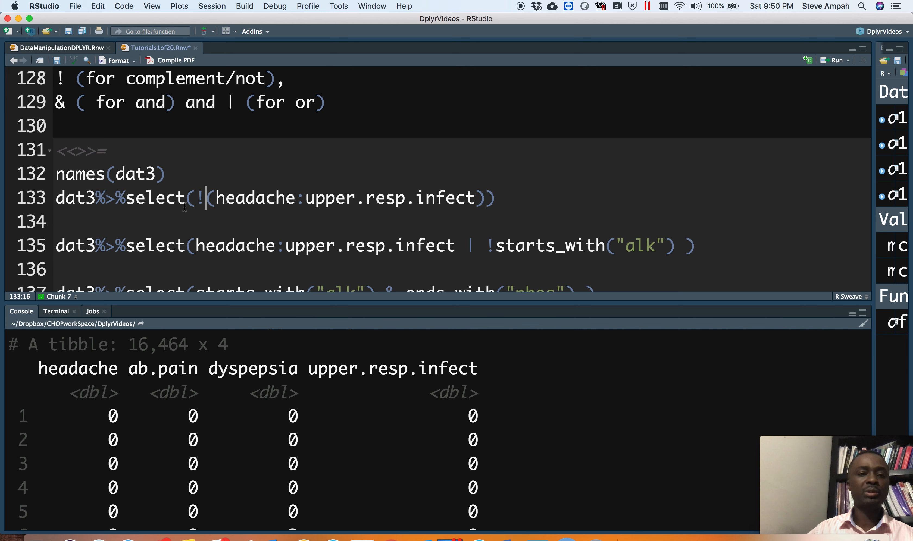
mouse_move(345, 210)
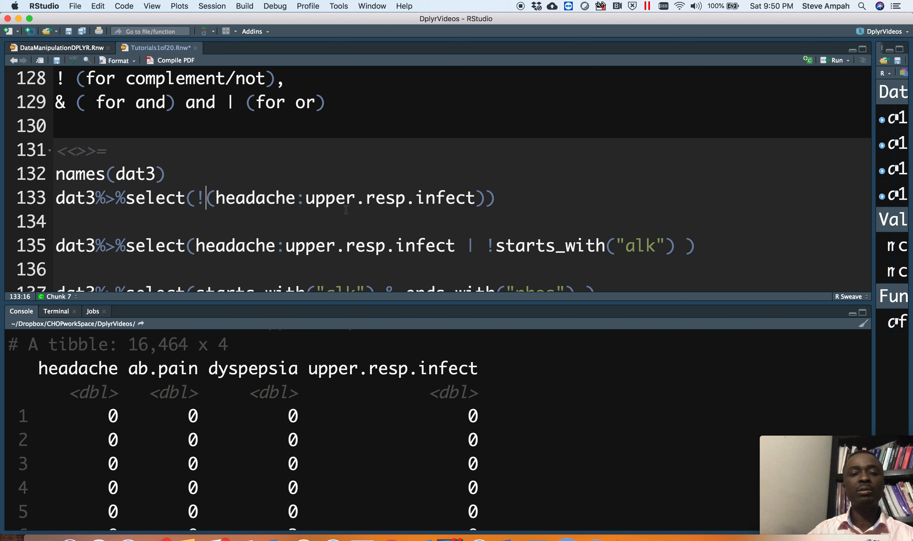
left_click(434, 198)
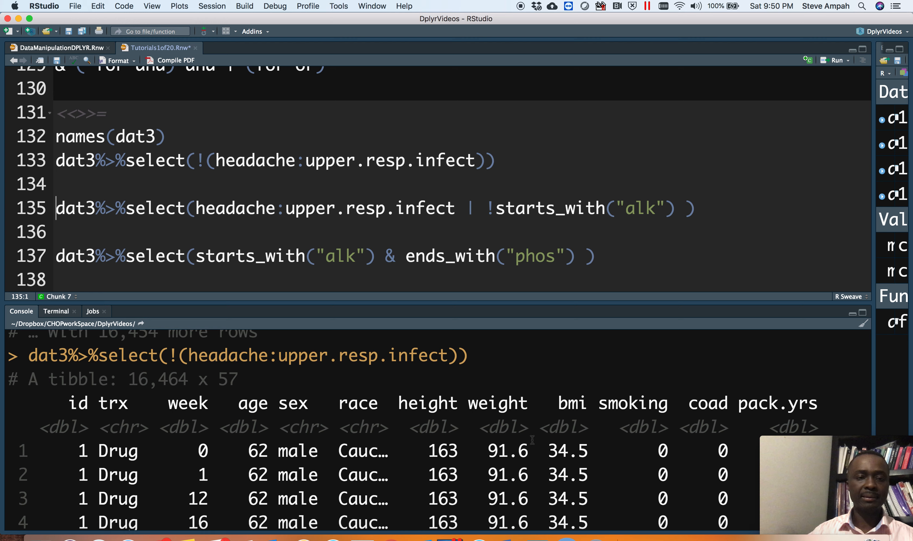
- Run the minus-sign exclusion of the same range, giving the 16,464 x 57 tibble
left_click(206, 161)
type("-")
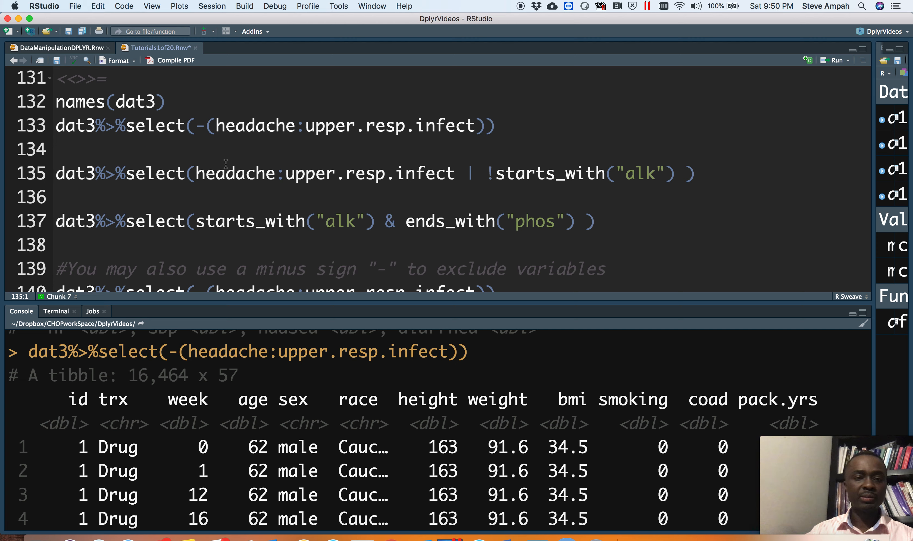
mouse_move(457, 182)
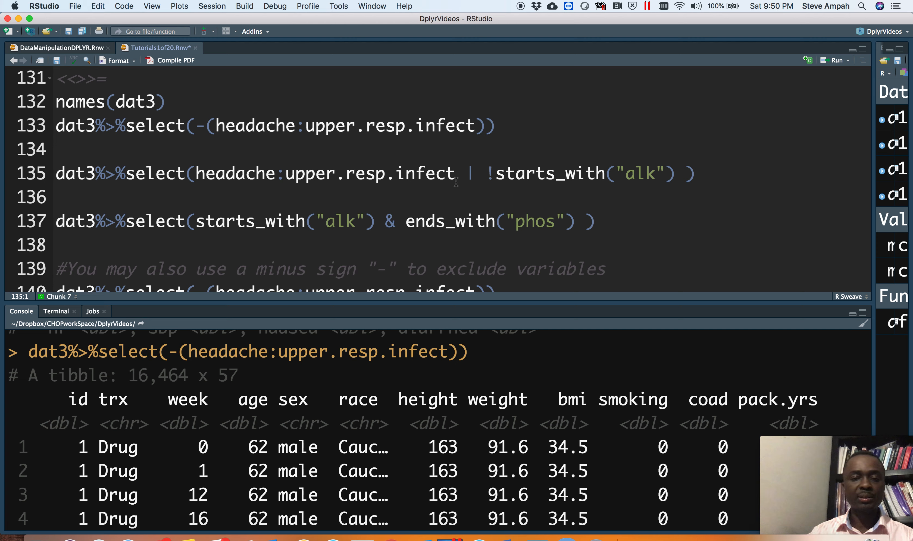
mouse_move(596, 192)
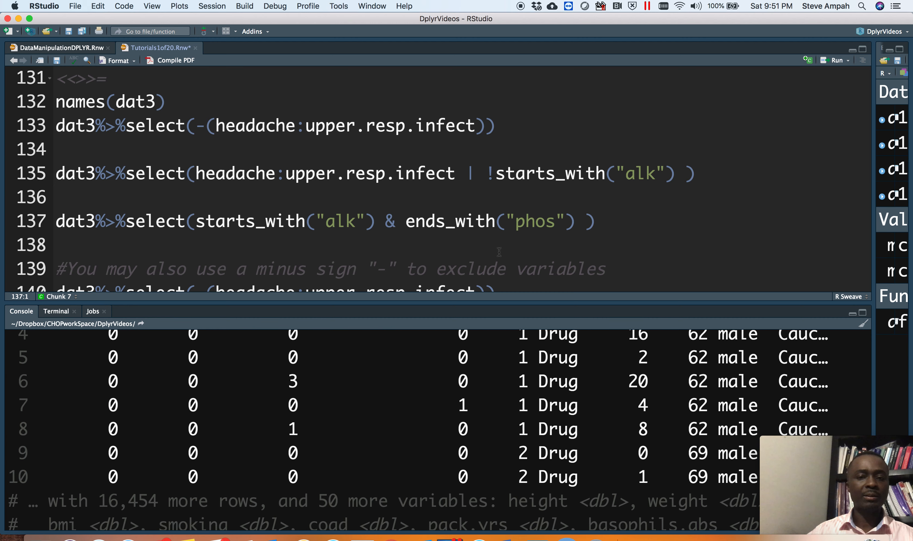
scroll("down", 3)
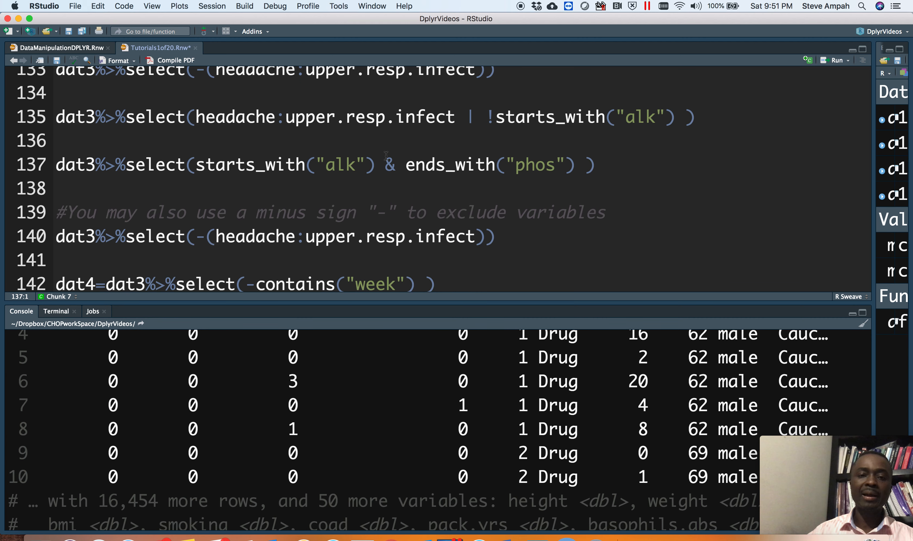
mouse_move(343, 170)
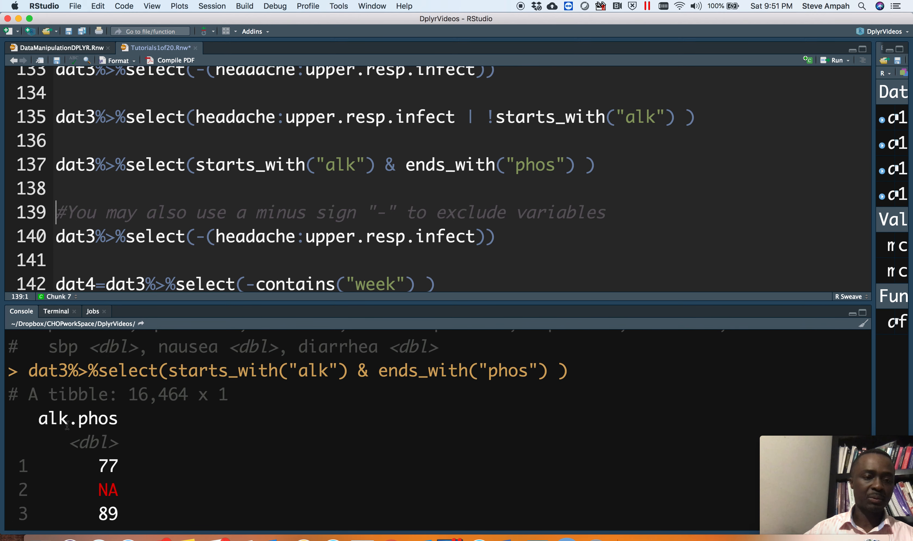
mouse_move(132, 425)
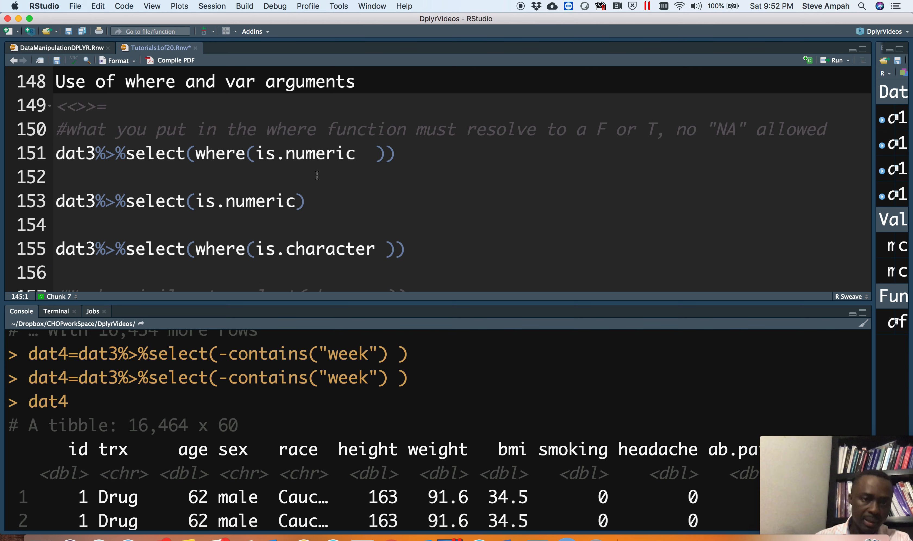
mouse_move(153, 164)
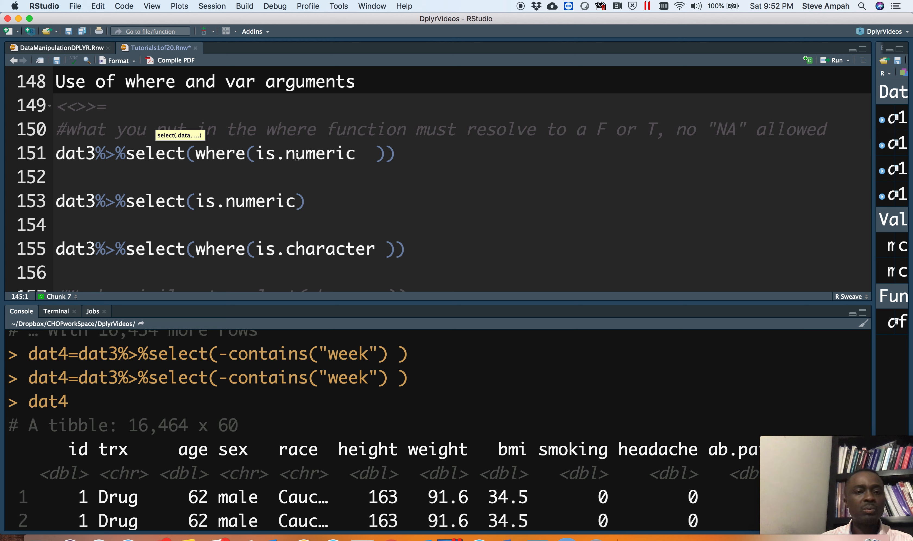
mouse_move(303, 179)
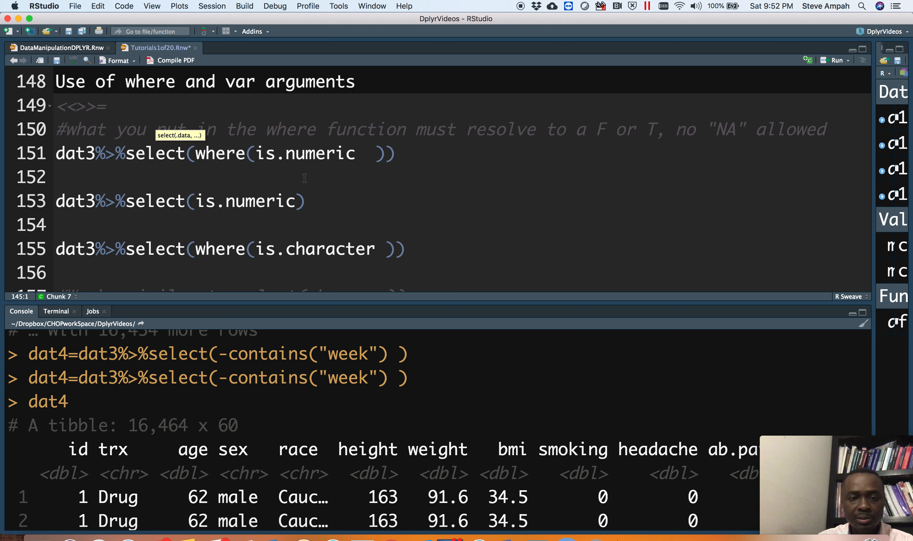
- Run select(where(is.numeric)) and then the plain select(is.numeric) on dat3
left_click(284, 153)
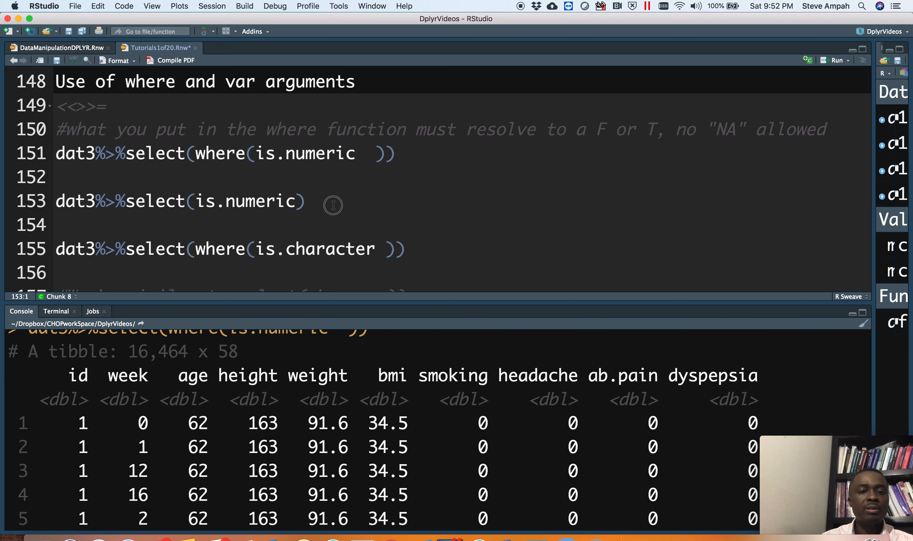
left_click(191, 201)
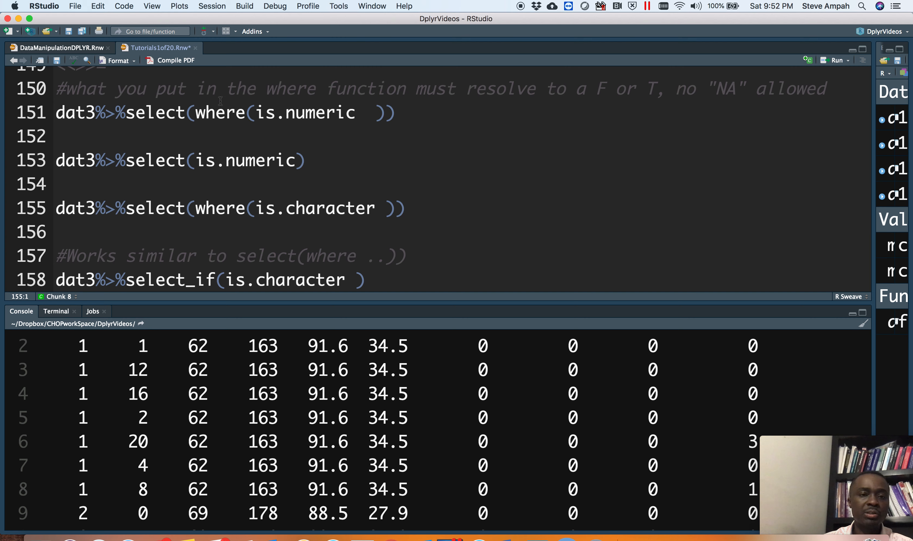
mouse_move(340, 132)
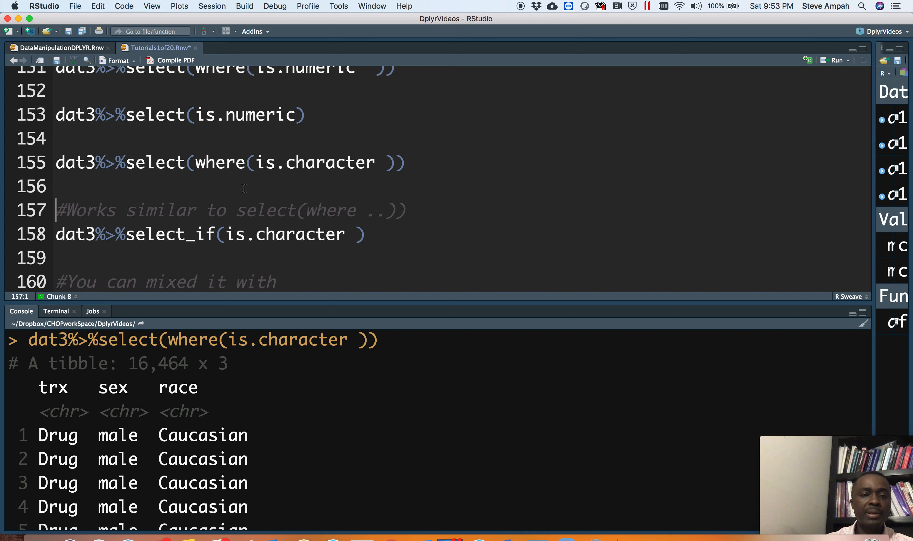
mouse_move(280, 182)
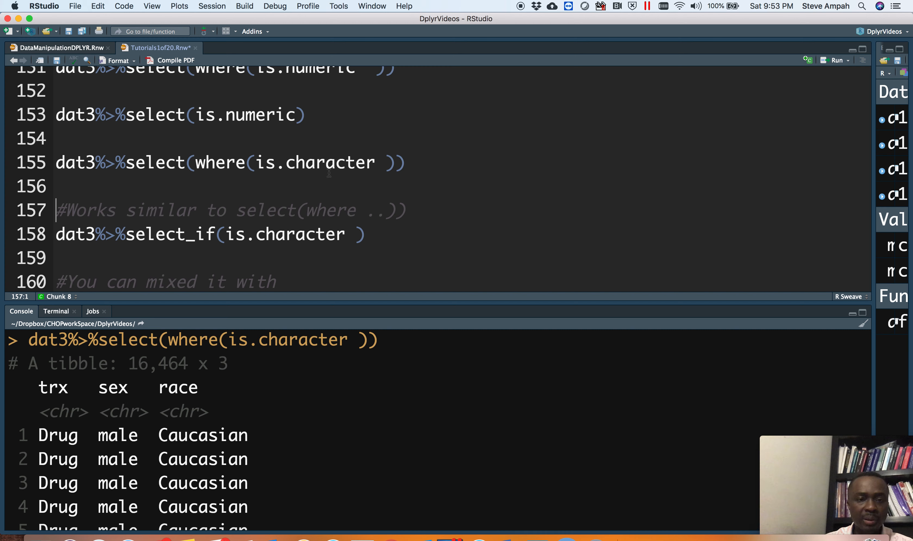
mouse_move(333, 186)
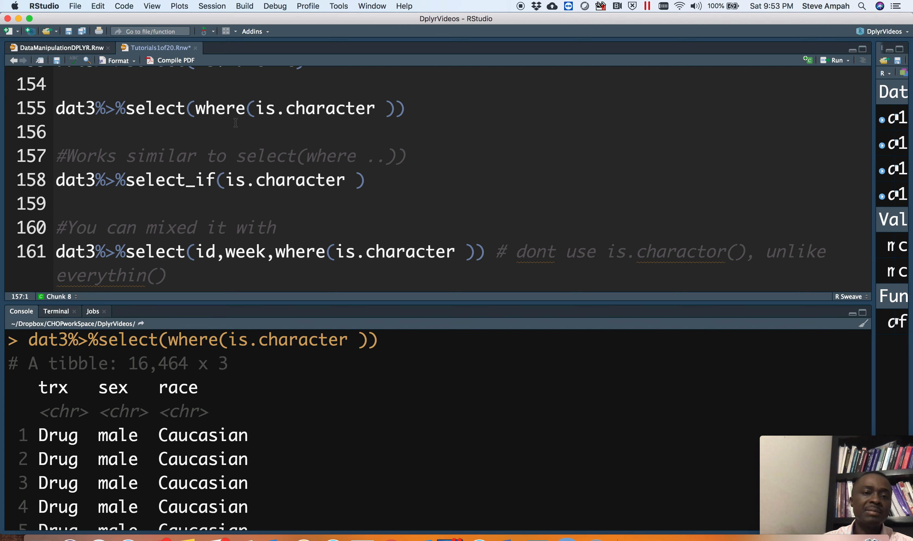
- Fix the select_if(is.character()) argument error by removing the stray parentheses
left_click(247, 180)
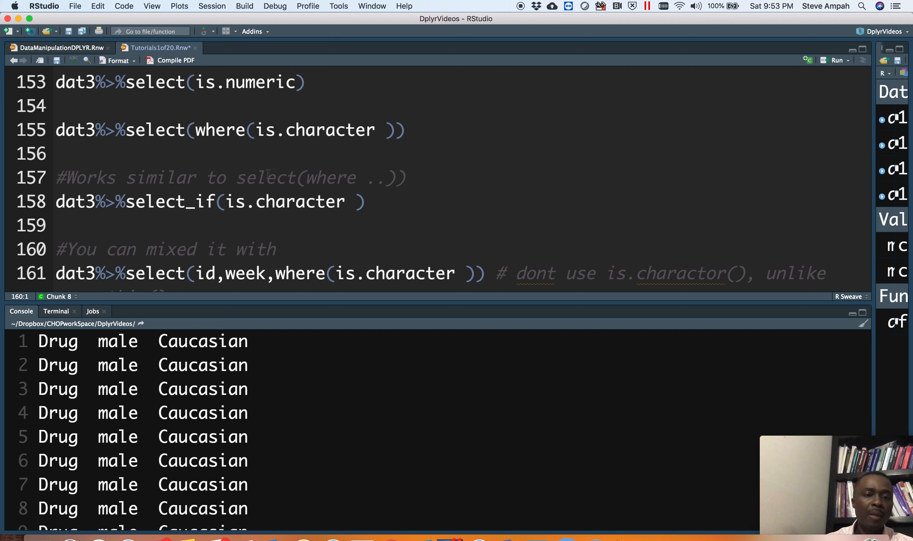
mouse_move(348, 202)
type("(")
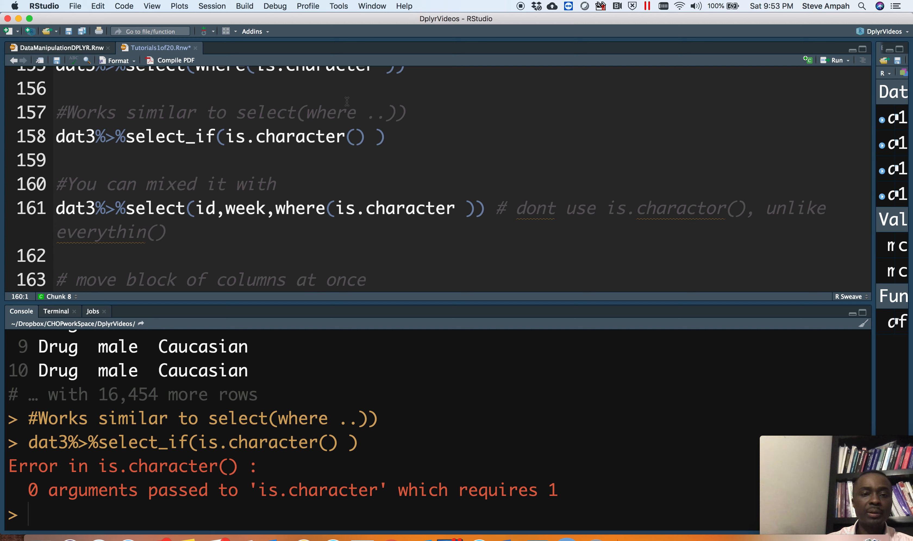
left_click(356, 137)
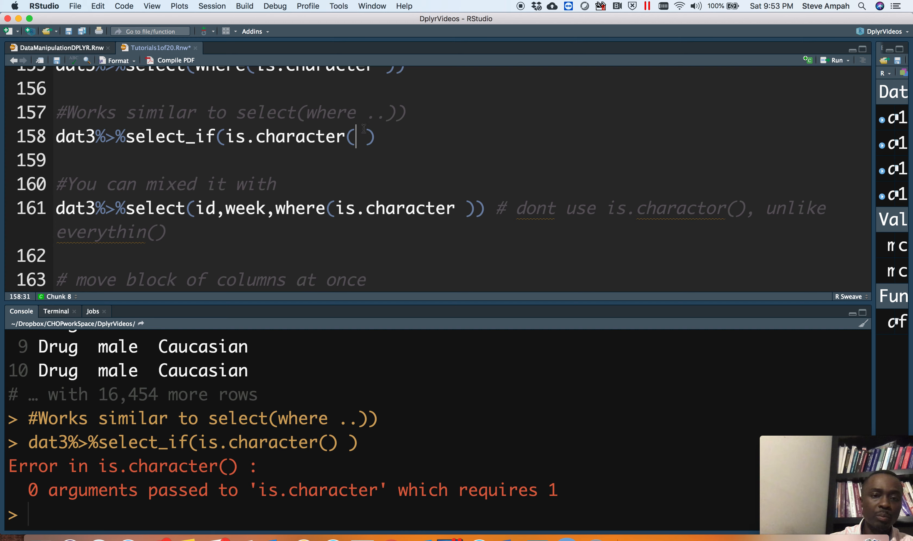
key("Backspace")
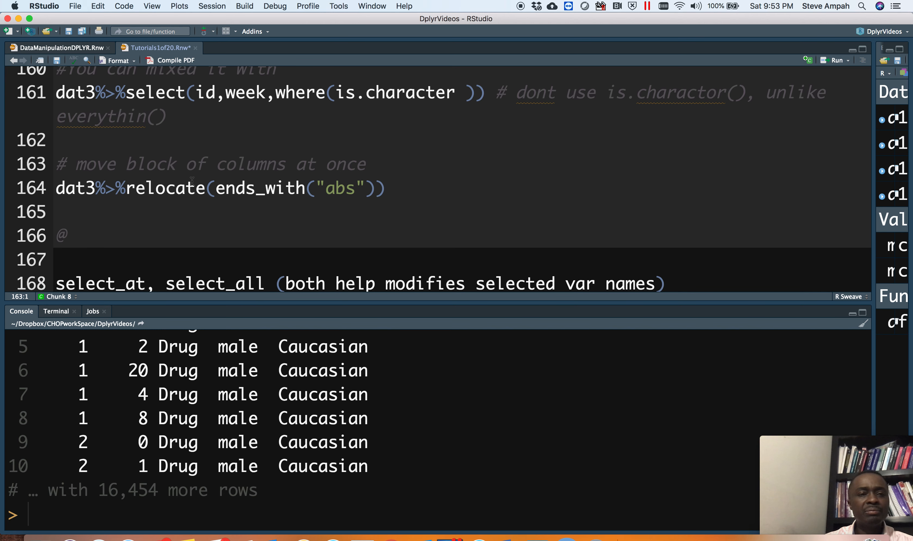
mouse_move(165, 188)
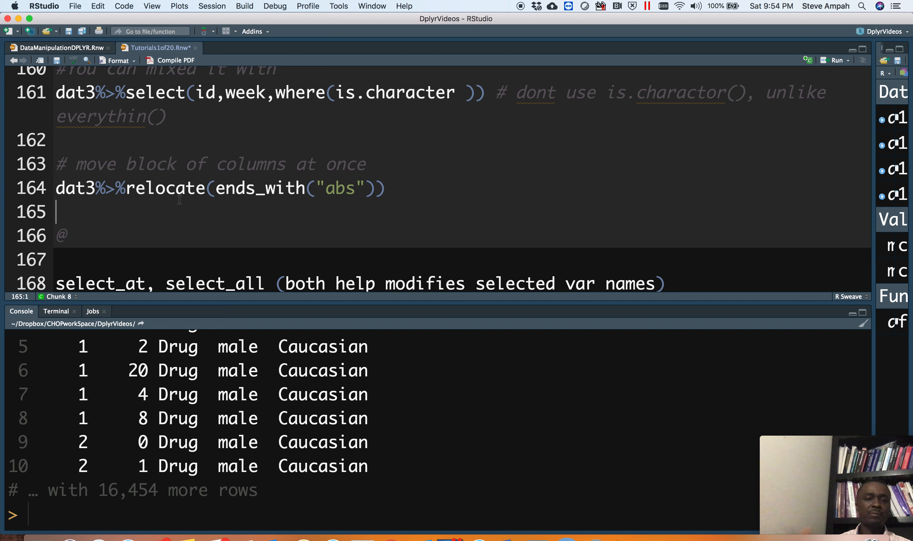
mouse_move(218, 202)
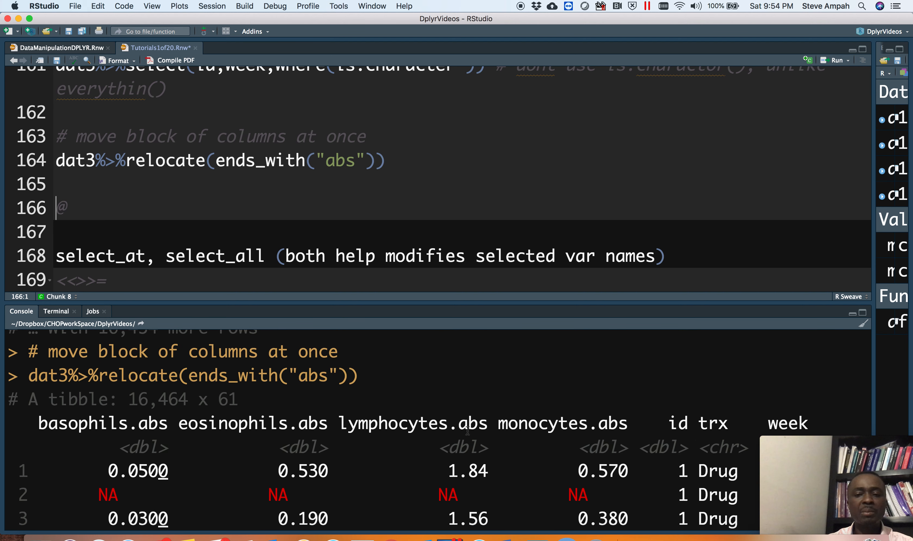
mouse_move(676, 440)
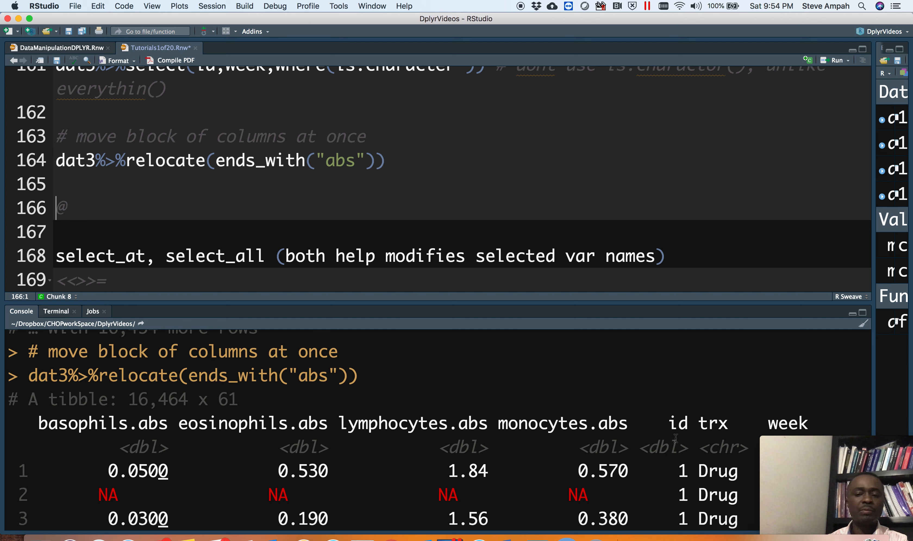
mouse_move(547, 205)
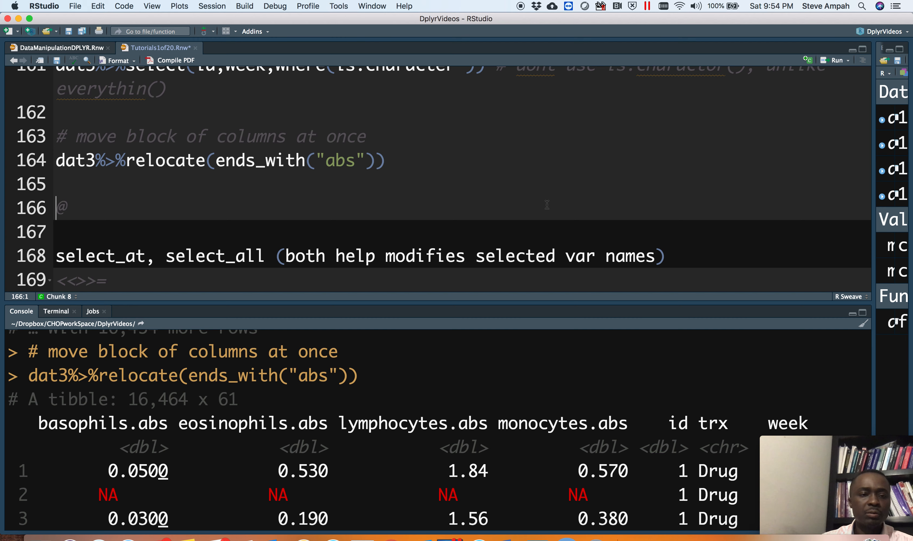
- Scroll down to the relocate(ends_with("abs")) chunk output
scroll("down", 3)
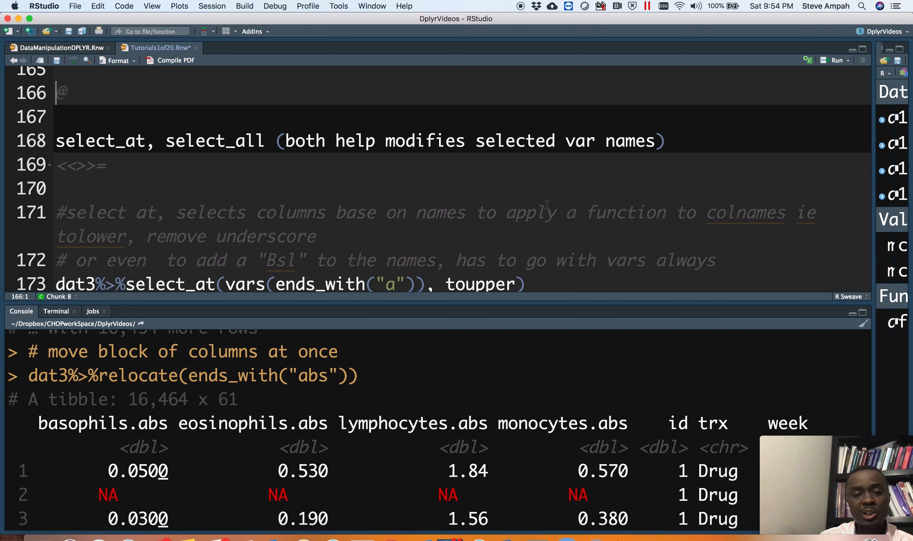
- Scroll to the select_at chunk and go to the toupper renaming line
scroll("down", 3)
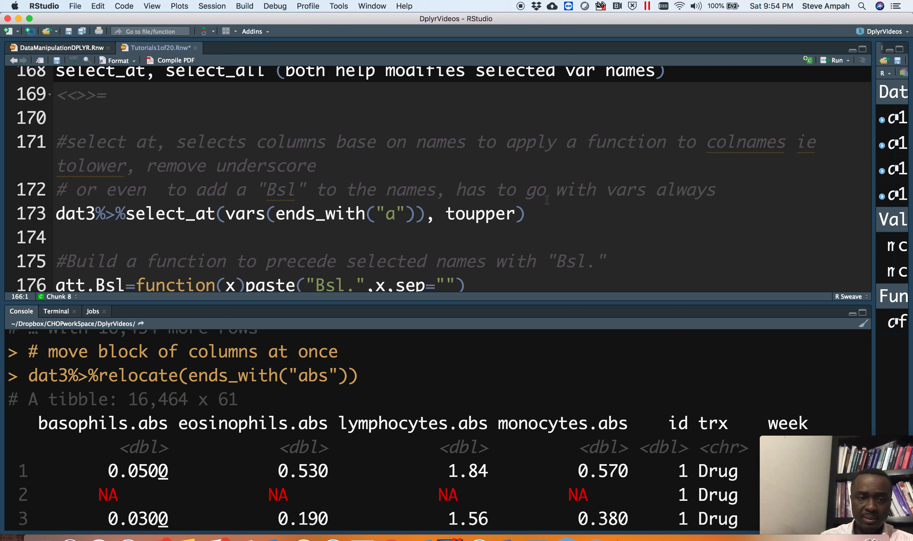
scroll("down", 3)
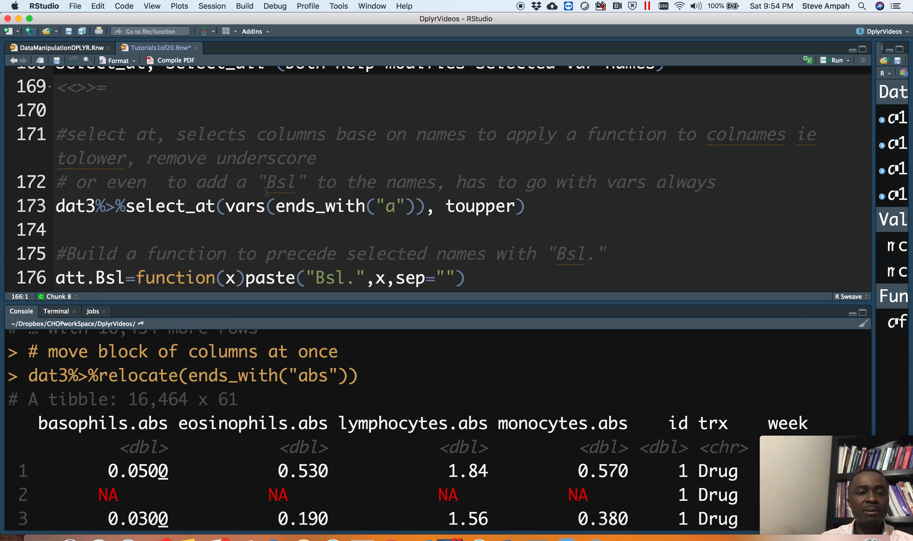
mouse_move(253, 222)
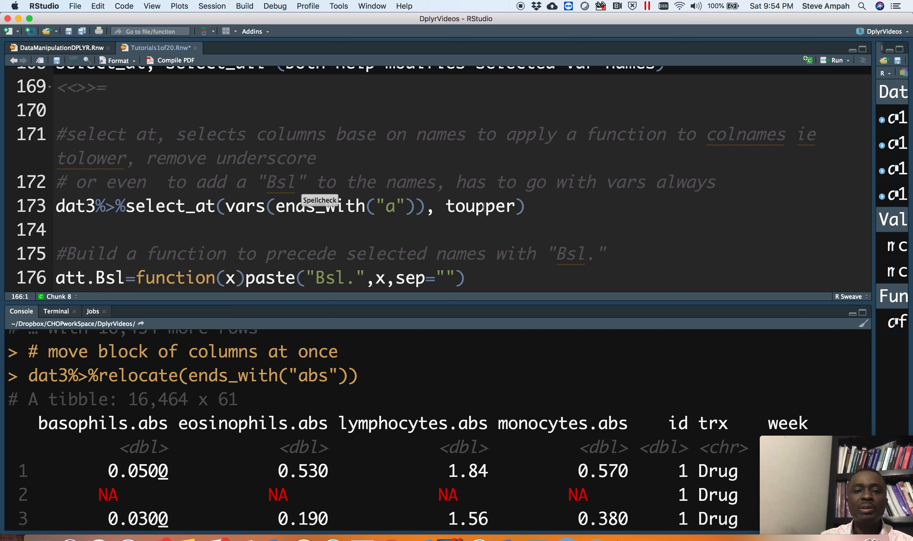
left_click(504, 207)
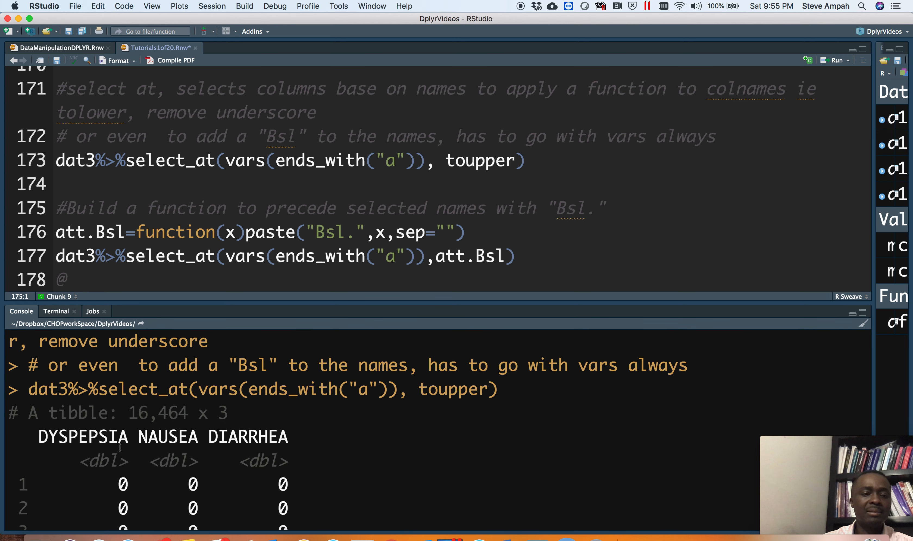
mouse_move(306, 389)
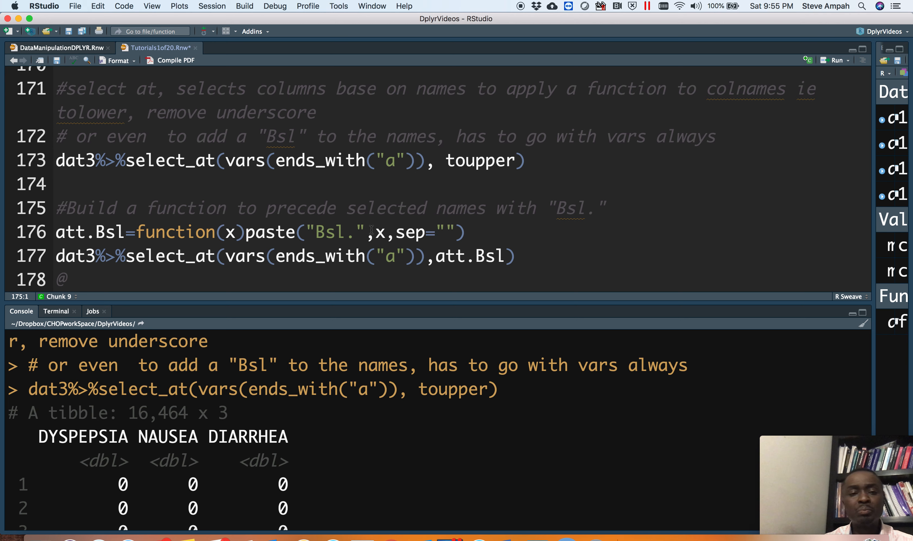
- Review the att.Bsl function definition and its separator before applying it via select_at
left_click(396, 243)
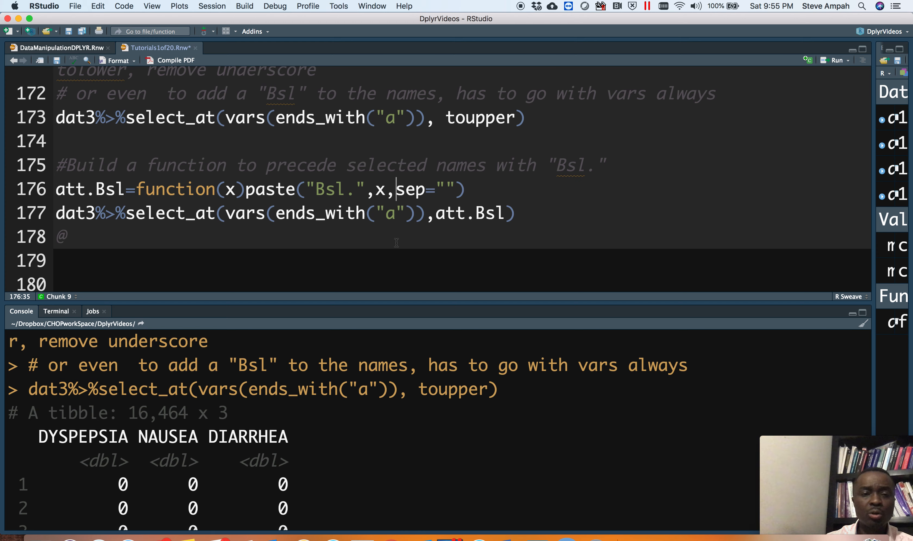
left_click(133, 190)
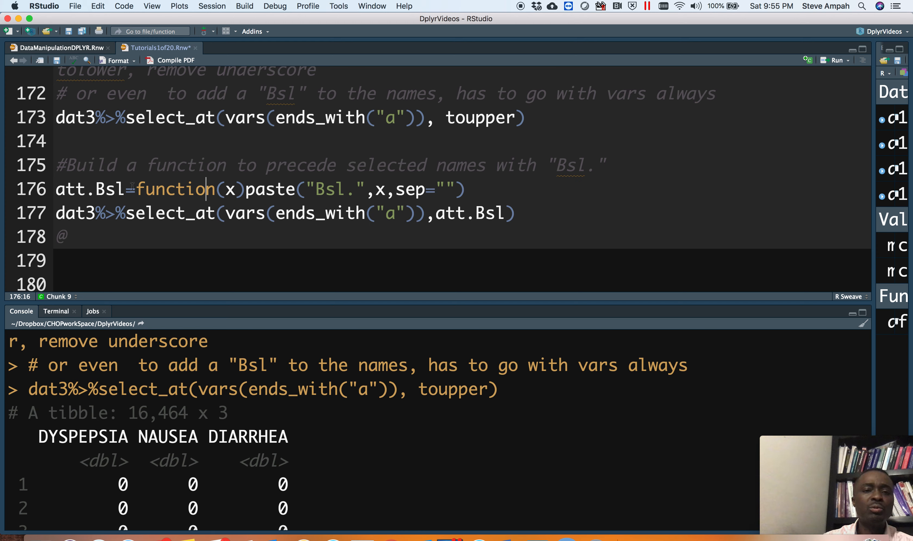
left_click(327, 190)
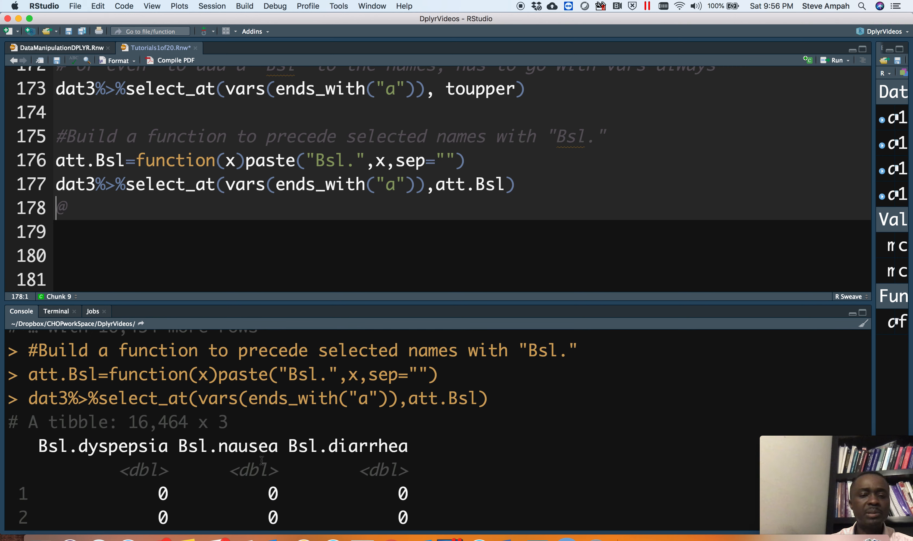
mouse_move(451, 176)
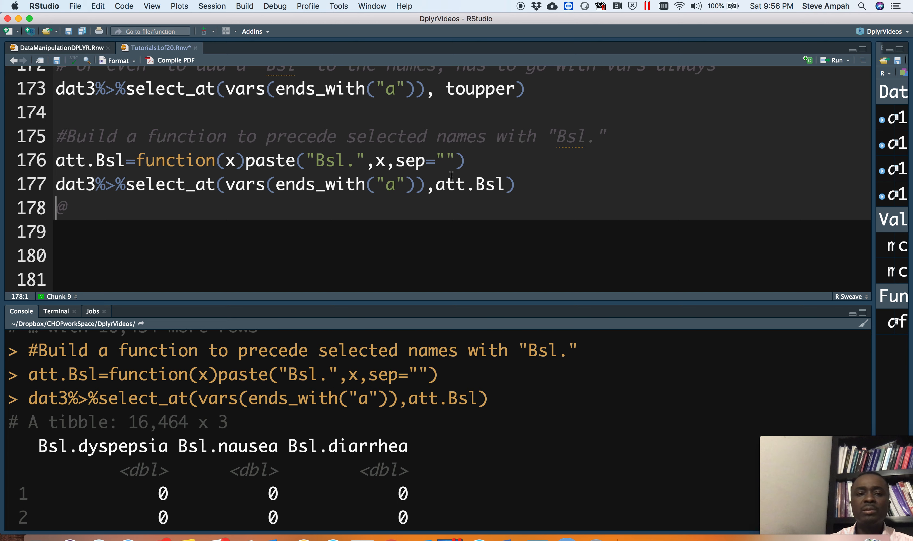
mouse_move(298, 183)
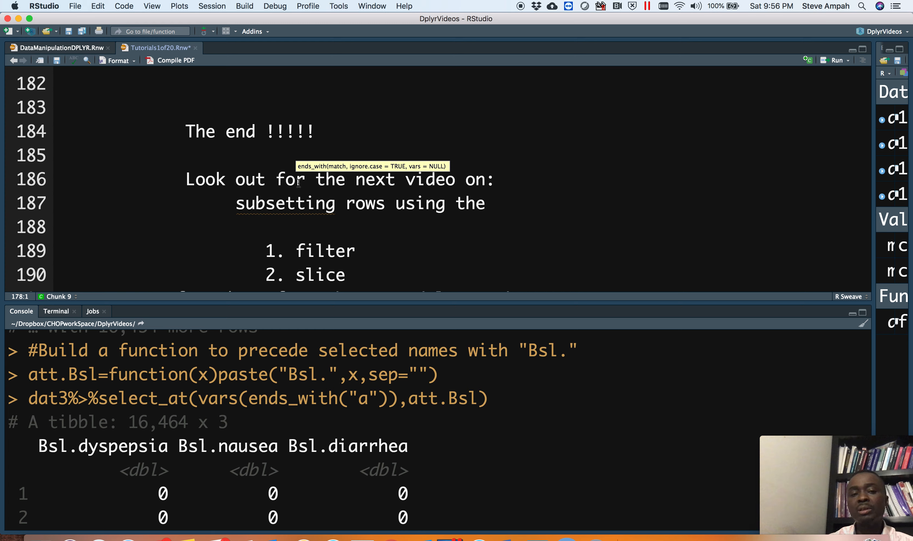
- Scroll down to the closing 'The end !!!!!' slide announcing filter and slice
scroll("down", 3)
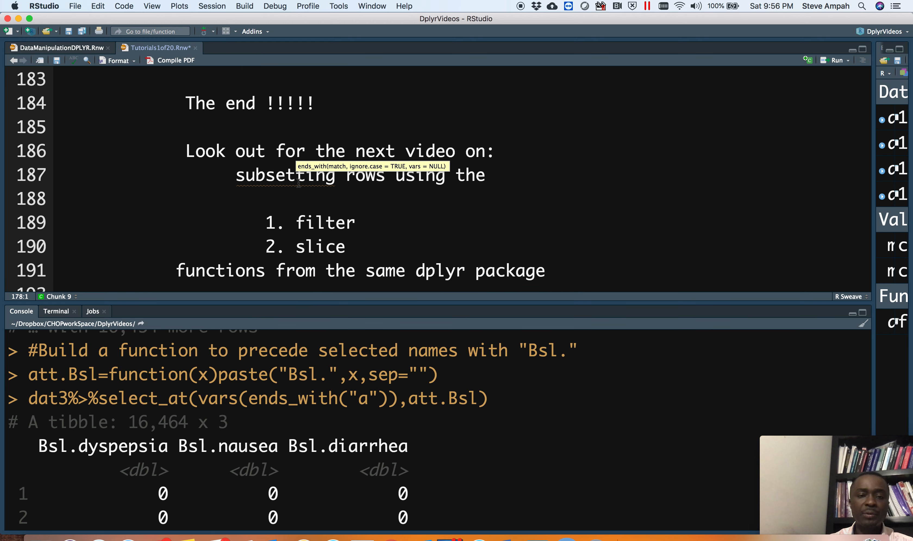